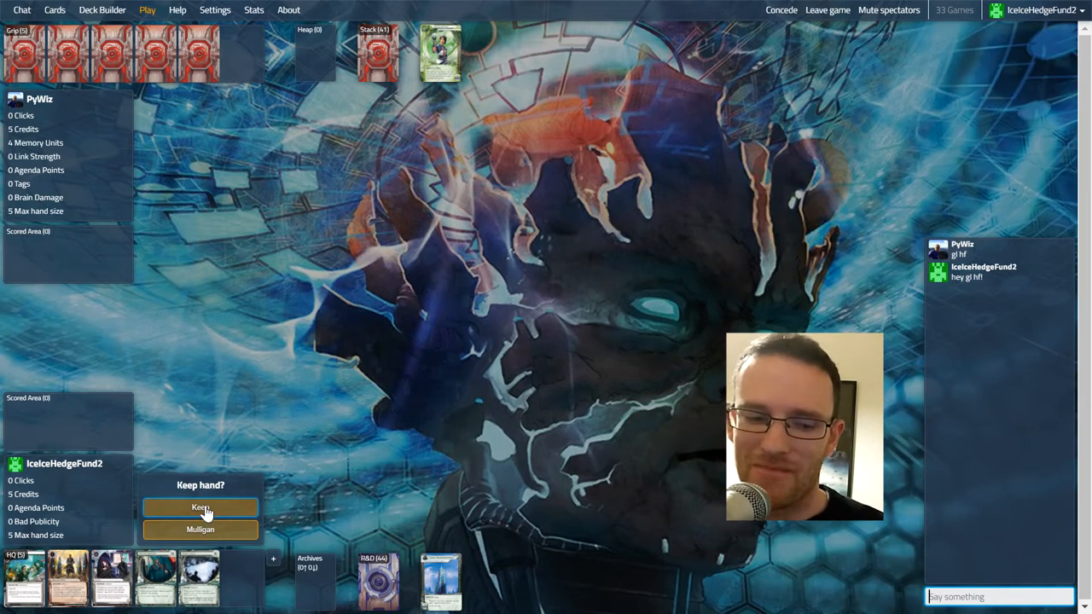
Keep the opening hand and start the Corp's first turn.
left_click(201, 508)
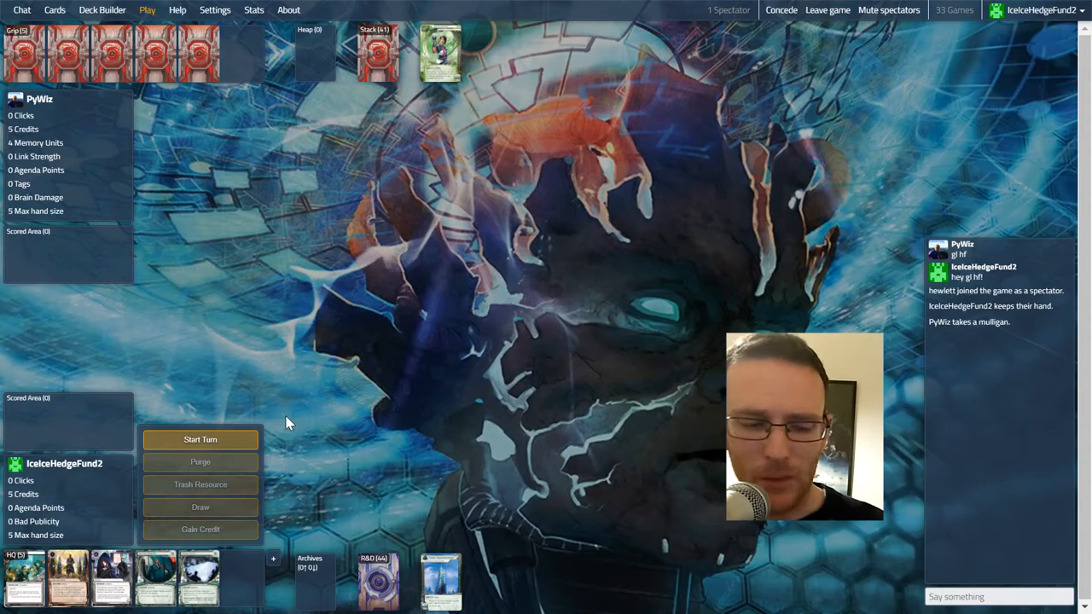
left_click(200, 440)
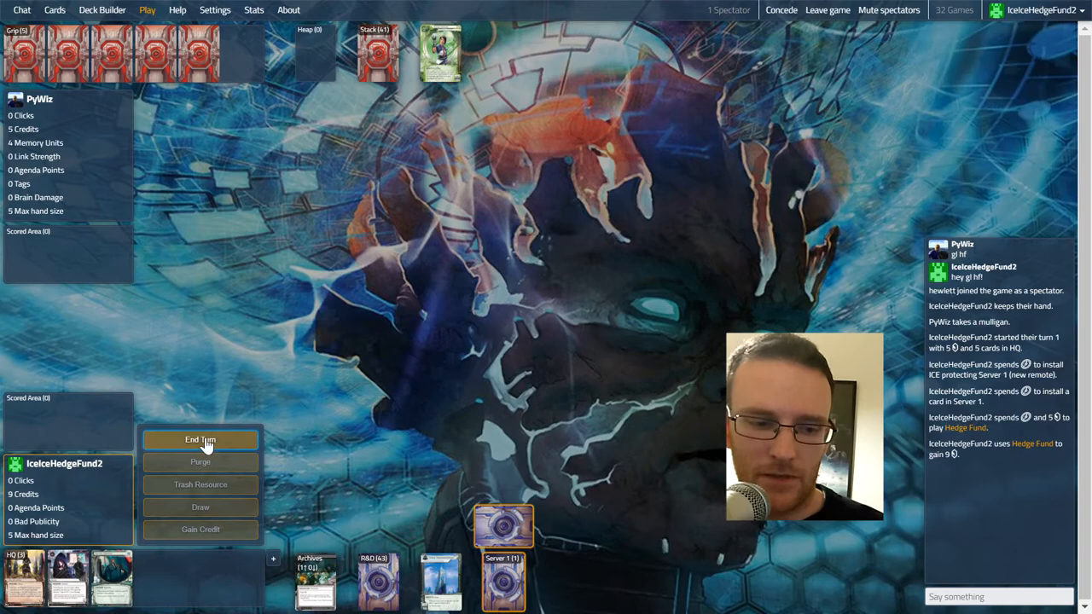
Advance and score Project Atlas in Server 1, end the turn, and pass during the Runner's HQ run.
left_click(201, 440)
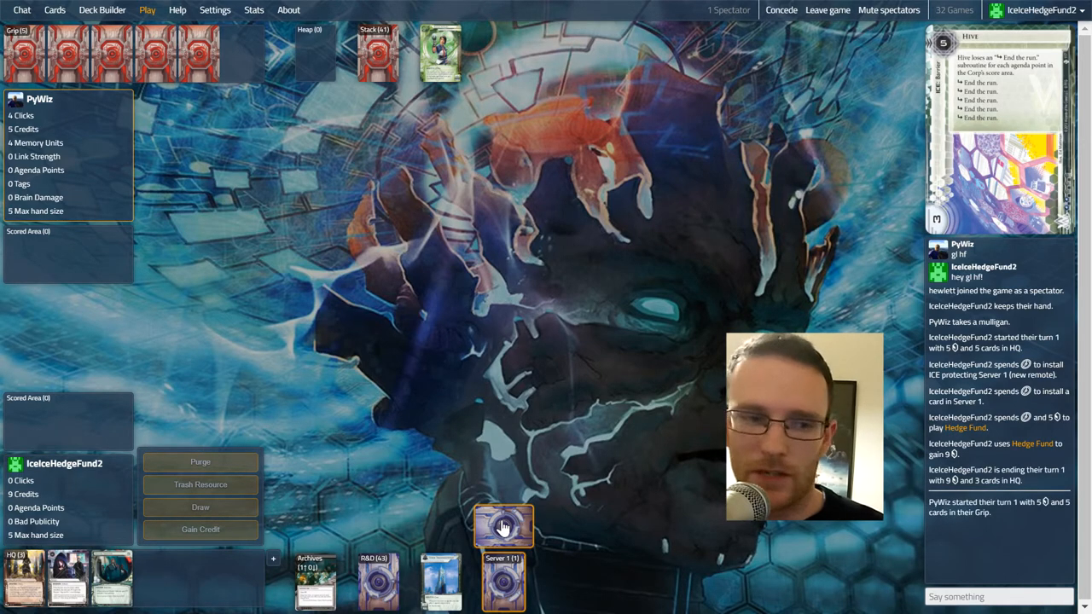
mouse_move(461, 382)
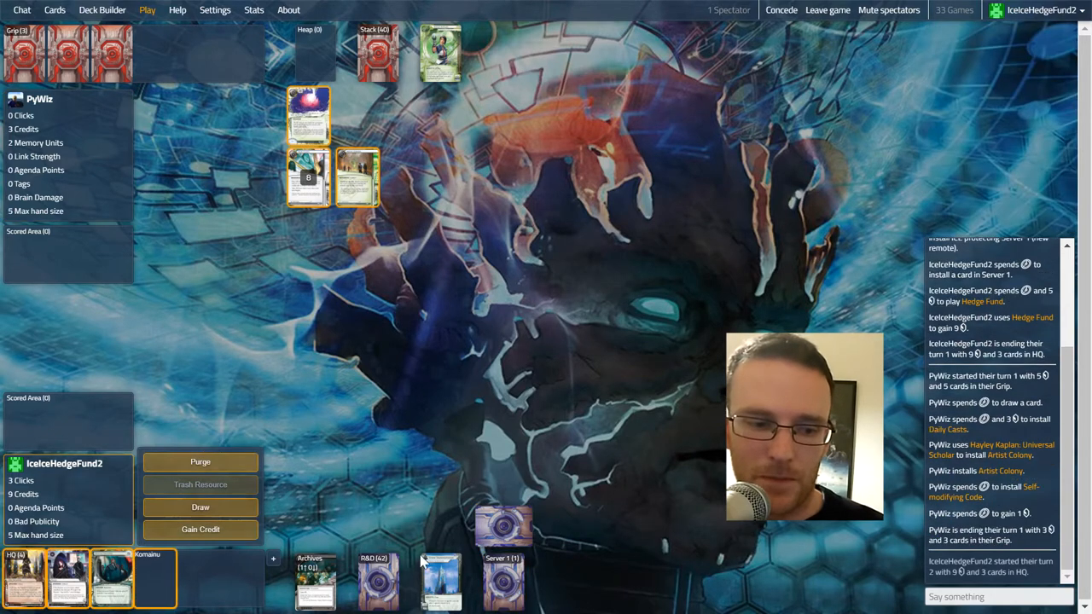
left_click(502, 520)
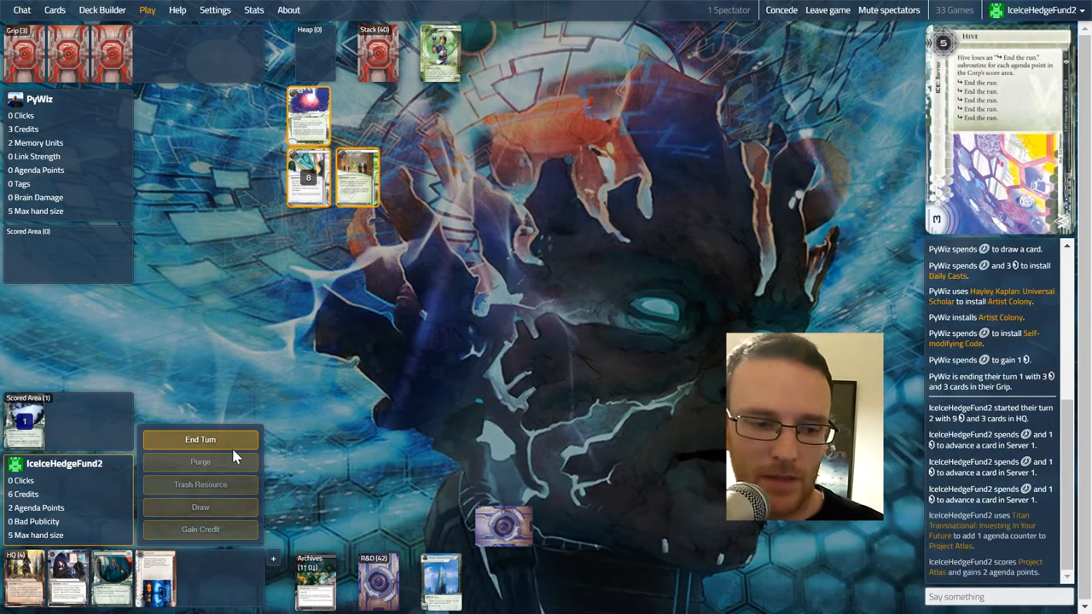
left_click(201, 440)
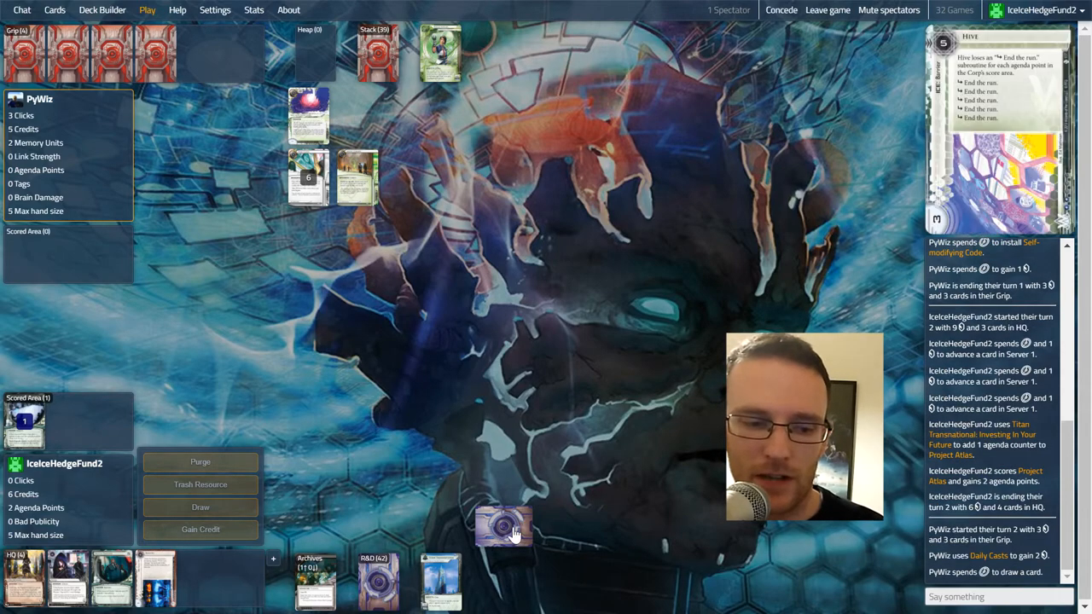
mouse_move(303, 400)
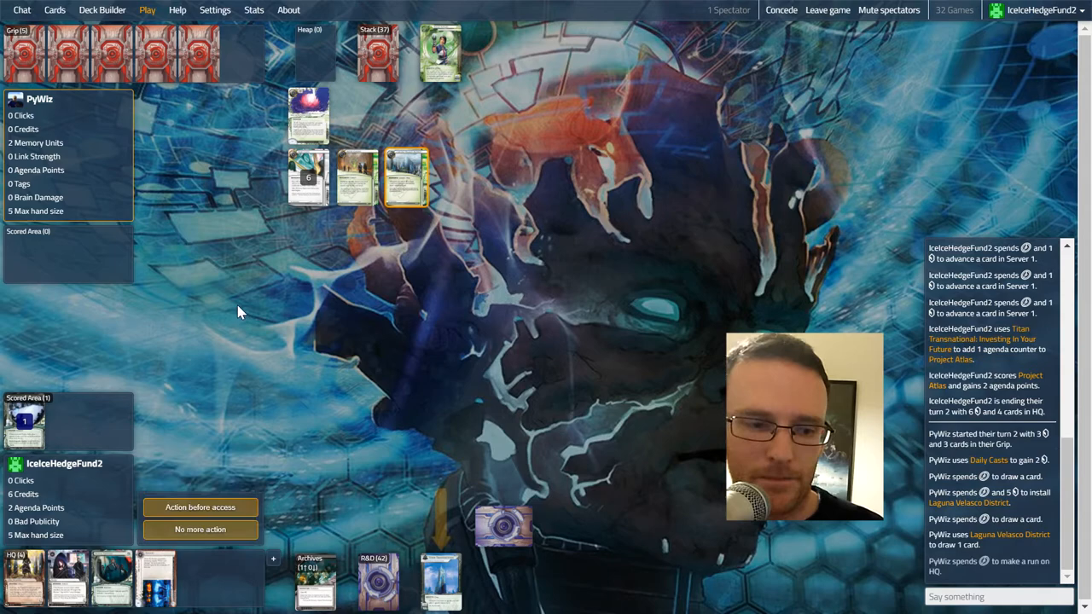
left_click(199, 529)
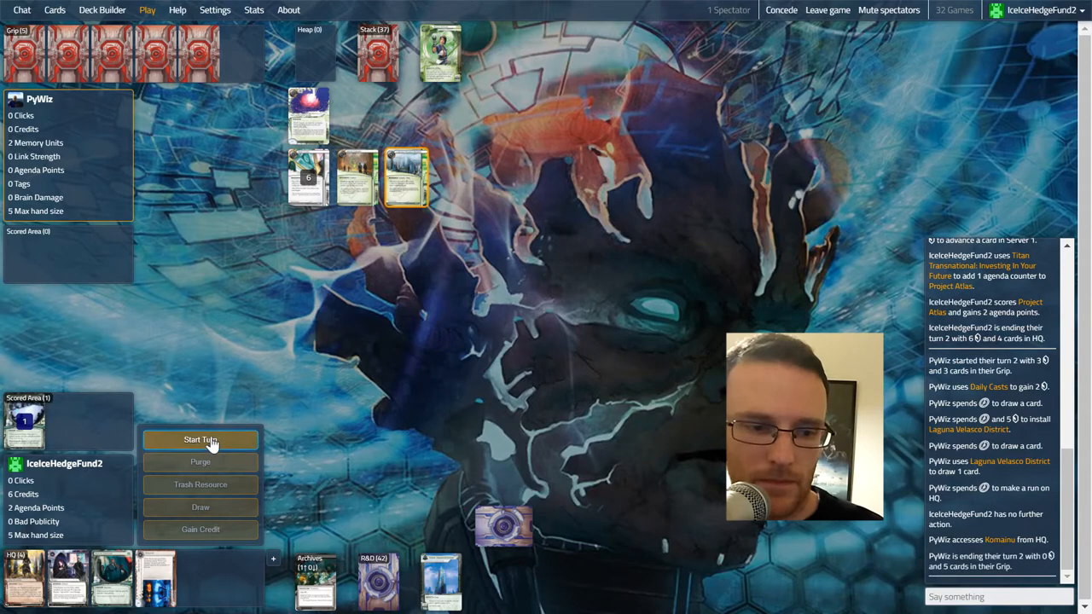
Score the advanced Hostile Takeover in Server 1, resolving its scoring effect first.
left_click(202, 440)
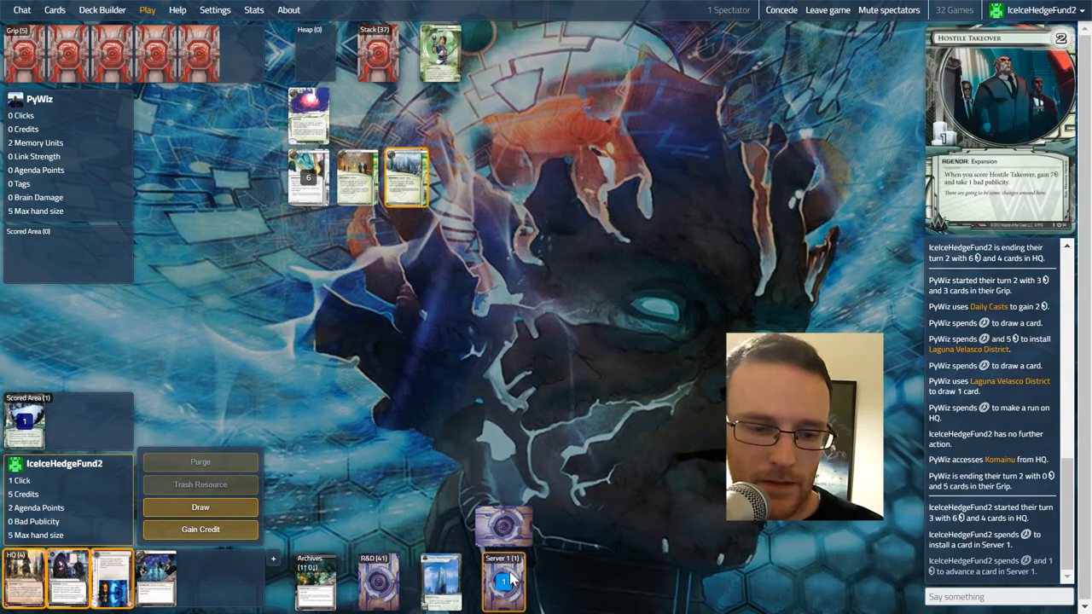
left_click(503, 581)
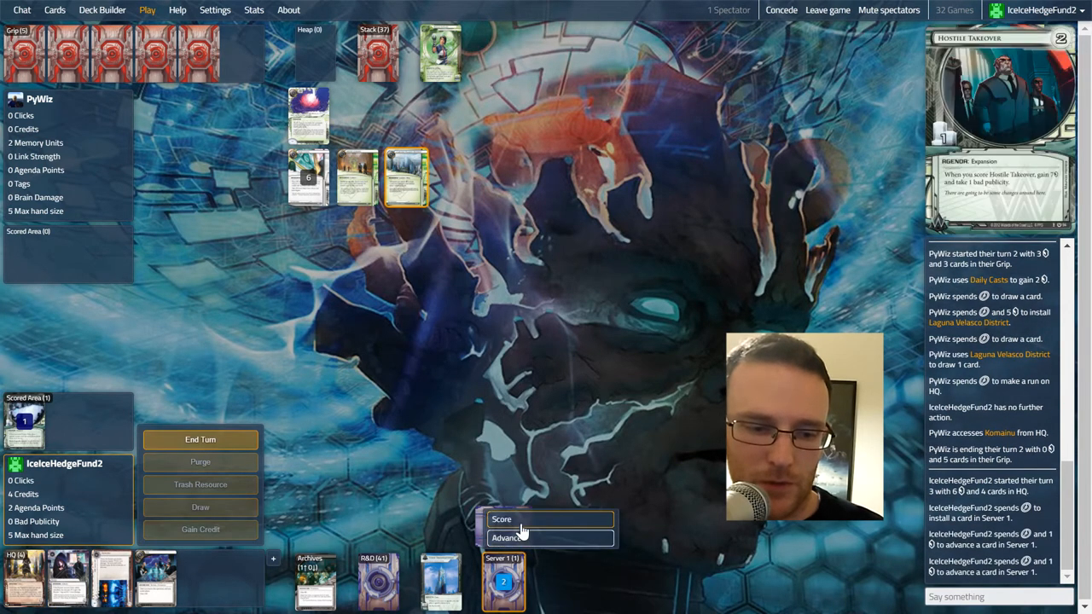
left_click(502, 518)
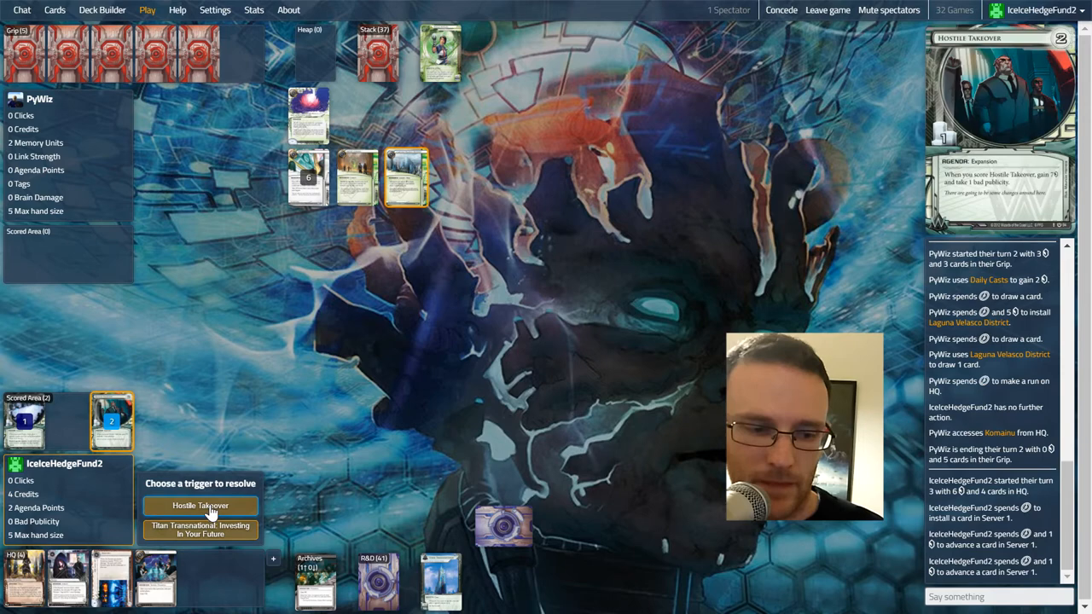
left_click(199, 505)
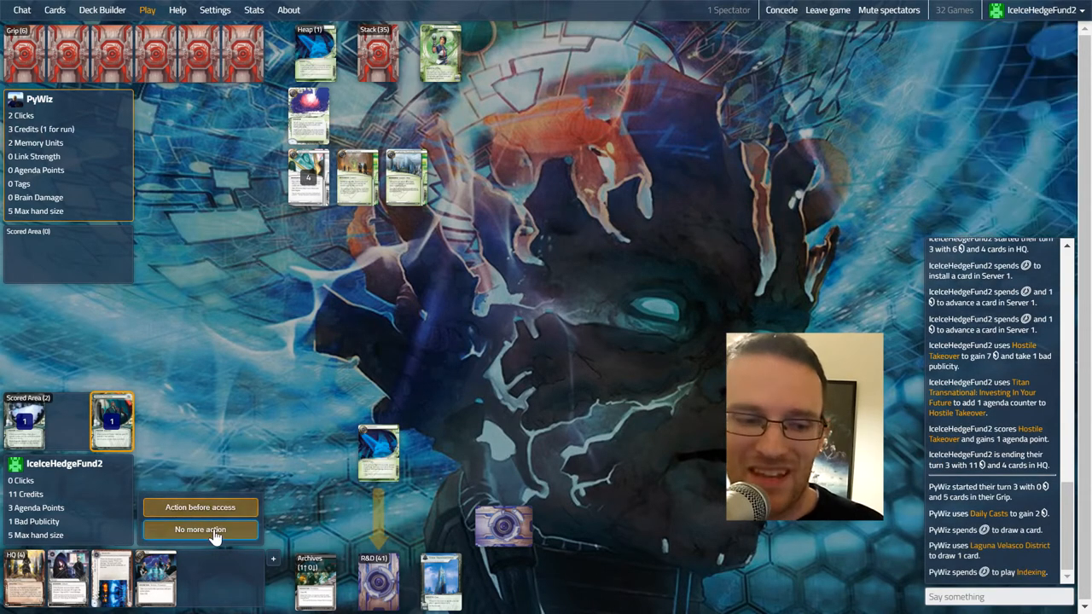
Pass during each of the Runner's R&D runs without responding.
left_click(200, 529)
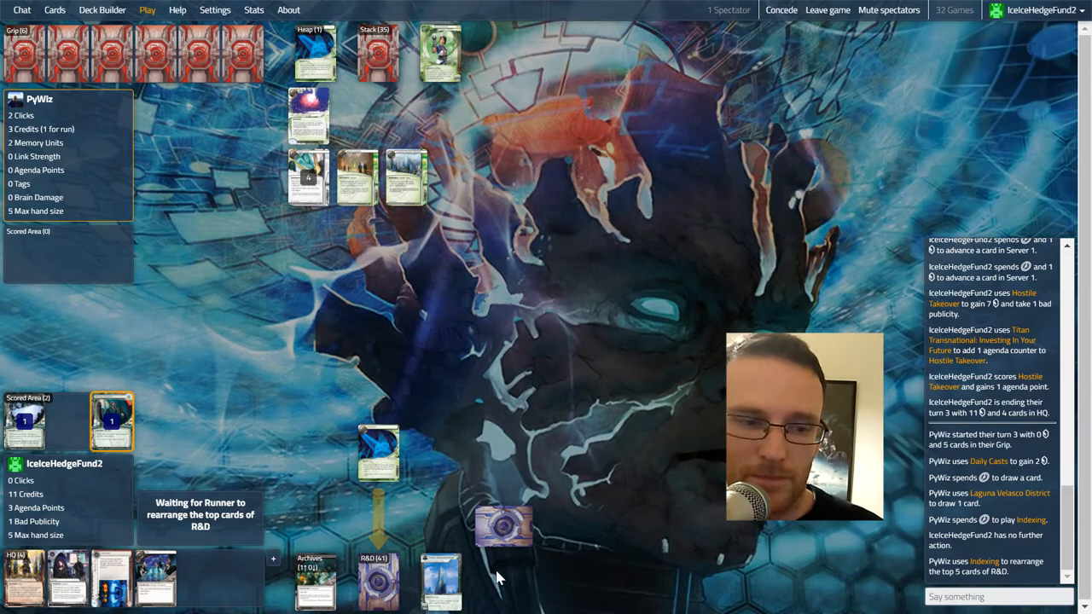
mouse_move(512, 487)
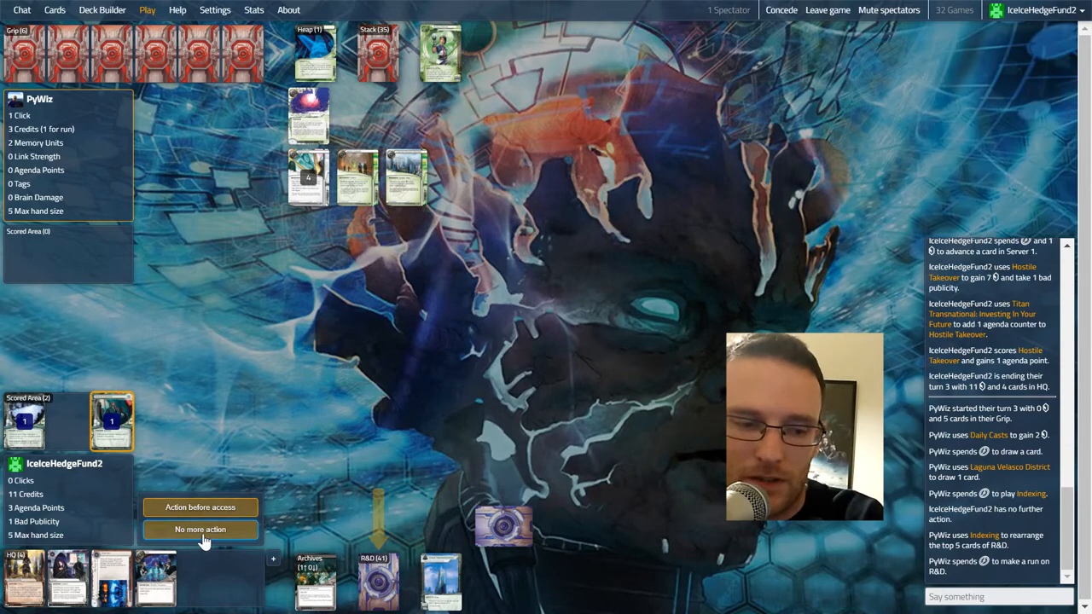
left_click(199, 529)
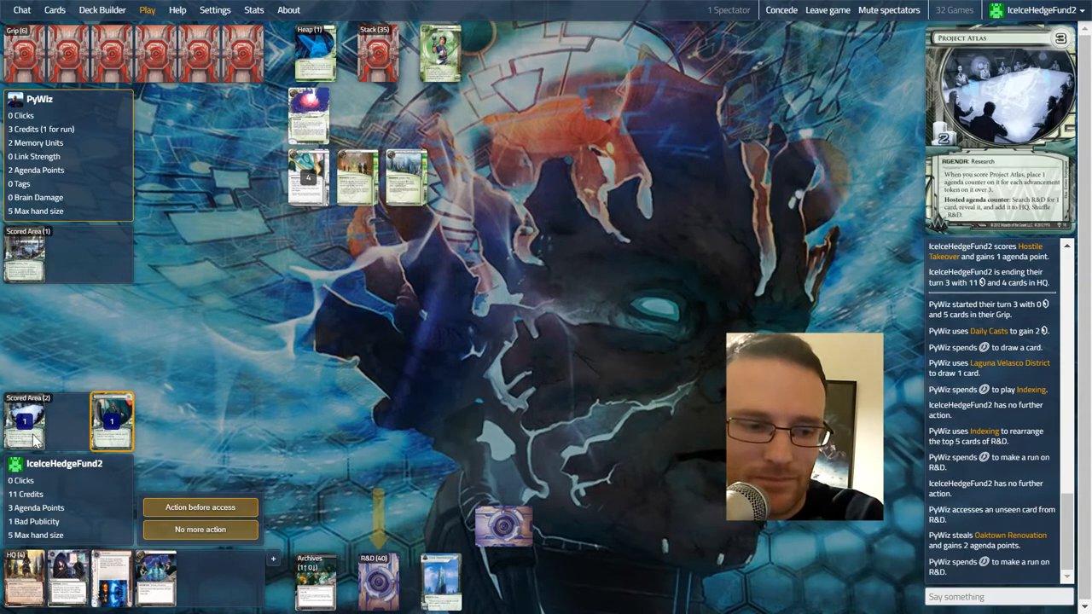
left_click(199, 507)
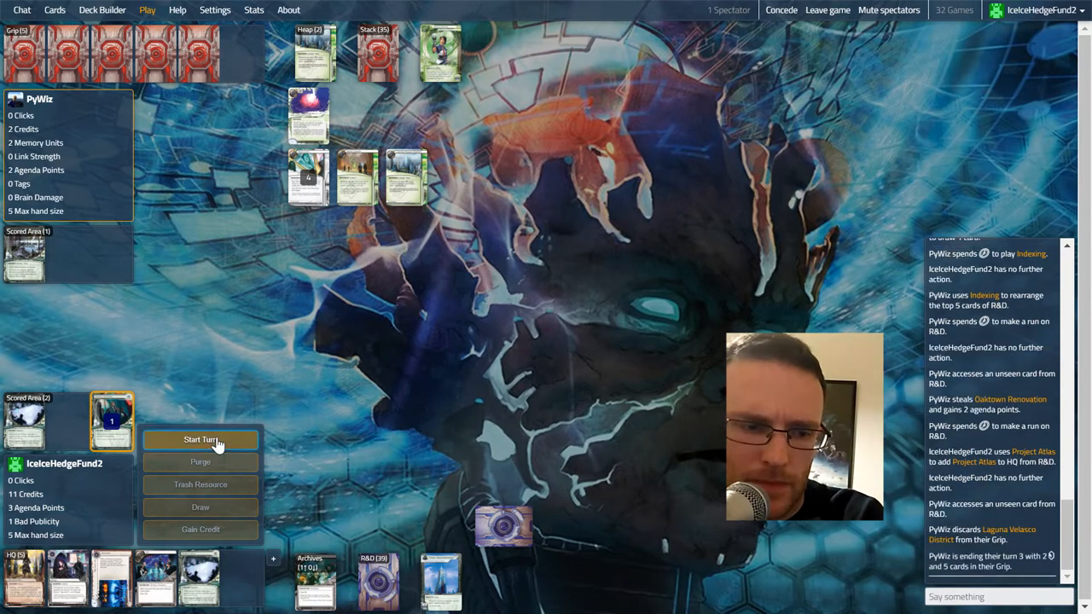
Start the fourth turn, install ice and a card in Server 1, end the turn and pass during the HQ run.
left_click(202, 440)
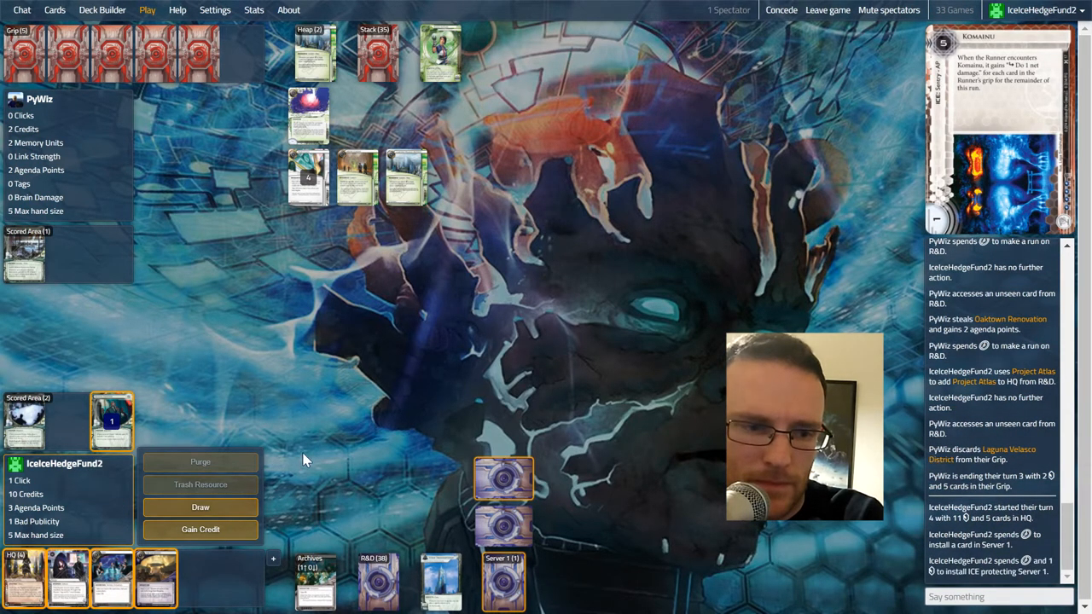
mouse_move(503, 526)
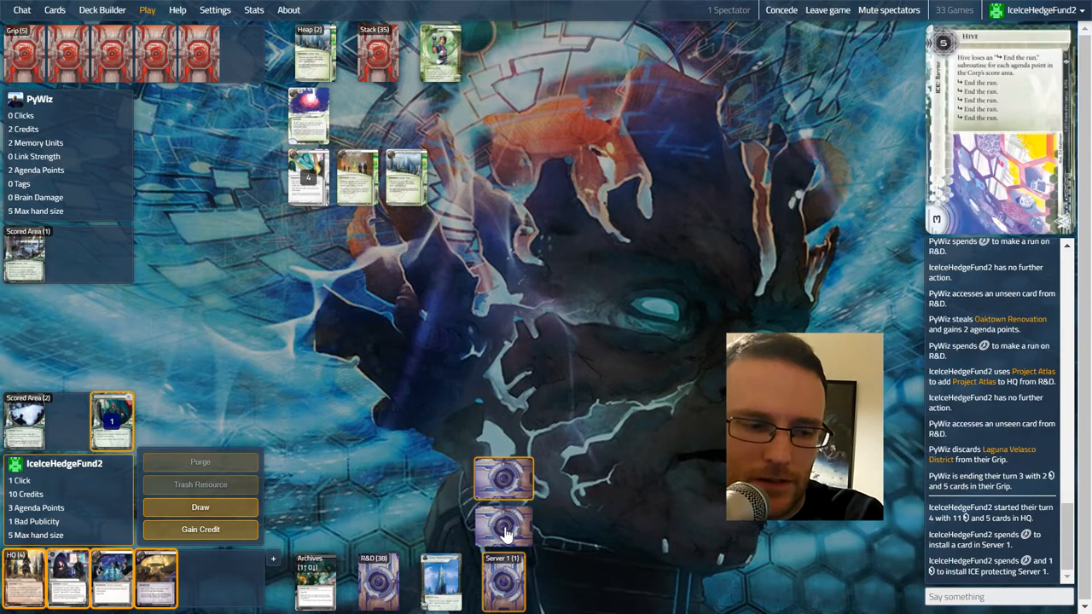
mouse_move(213, 566)
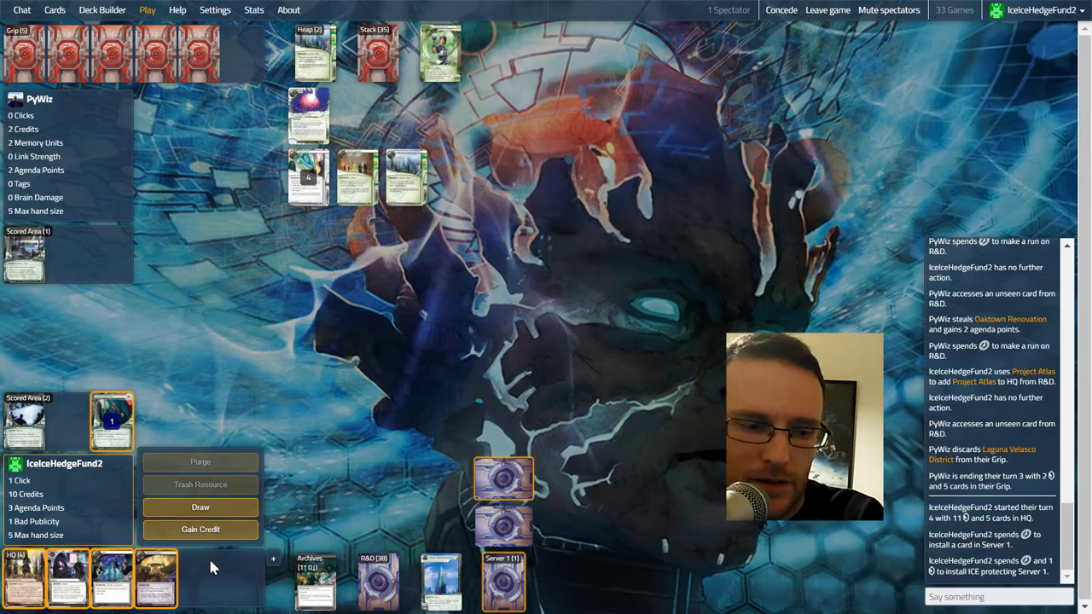
mouse_move(504, 525)
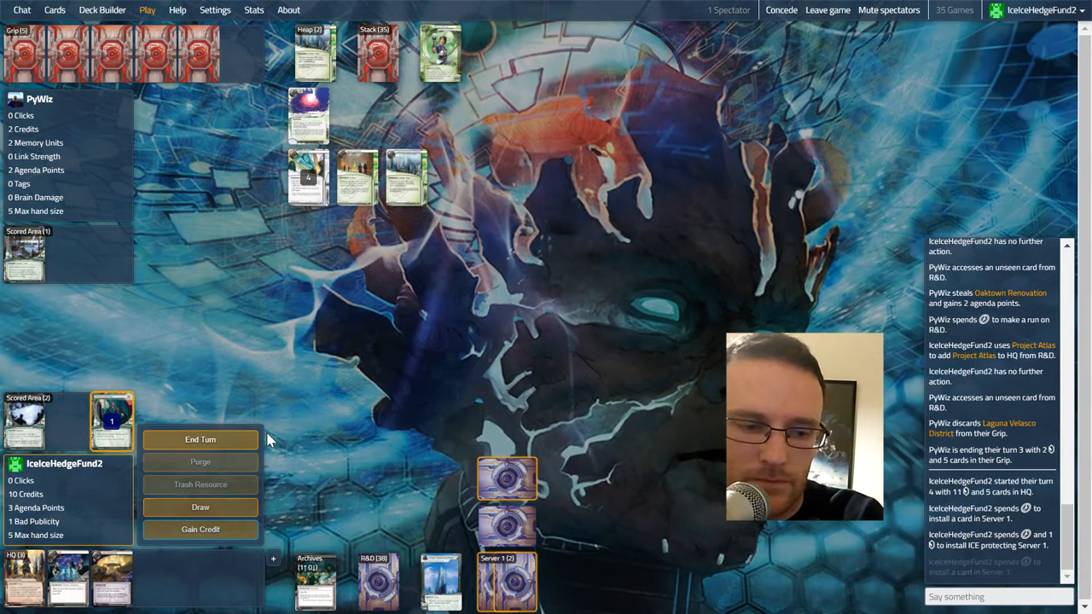
left_click(199, 441)
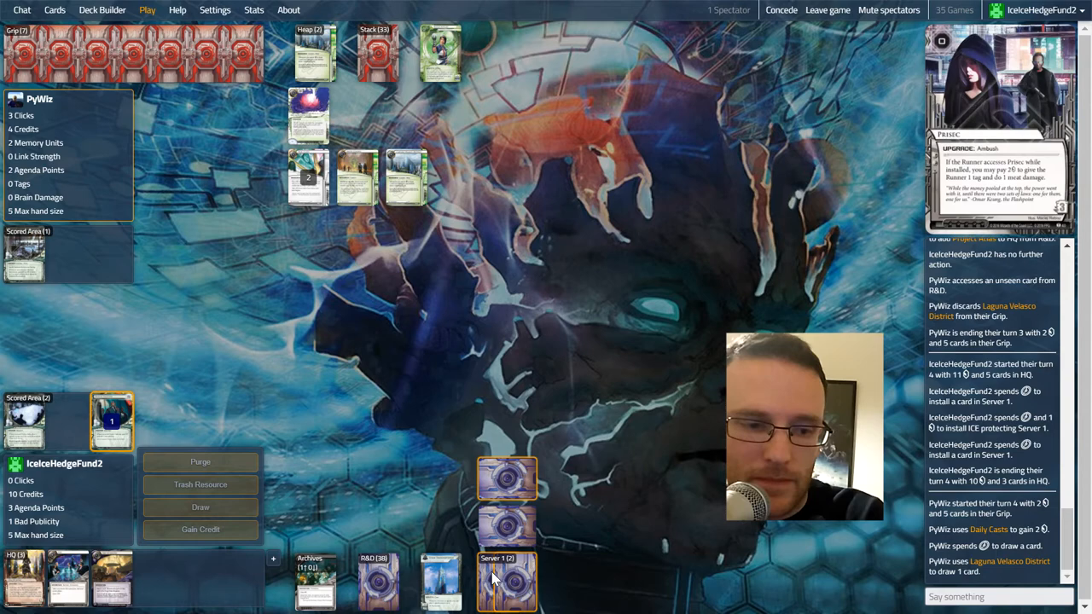
left_click(507, 583)
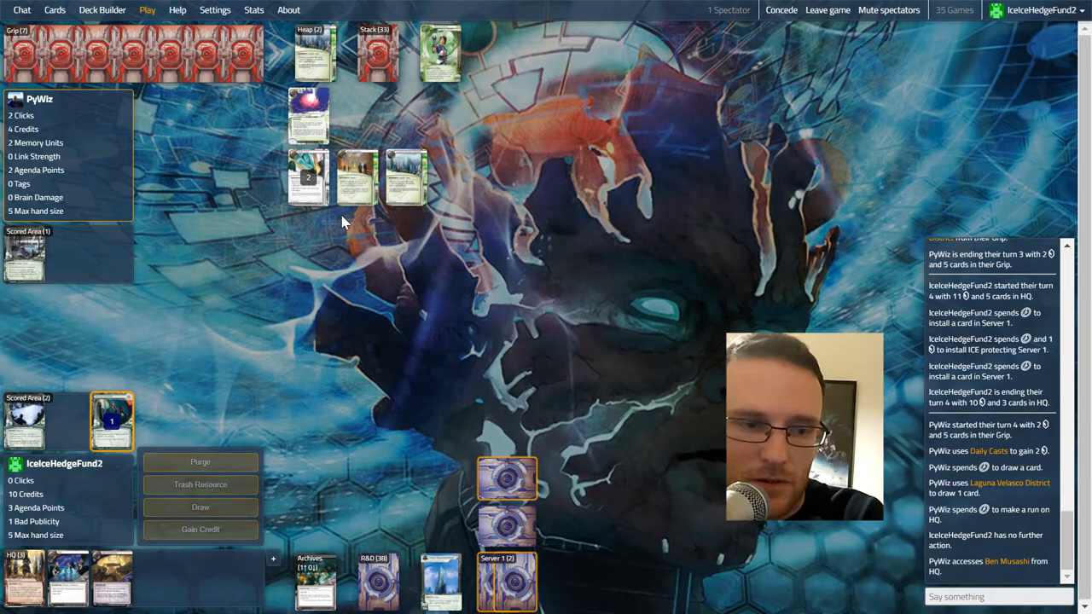
mouse_move(508, 529)
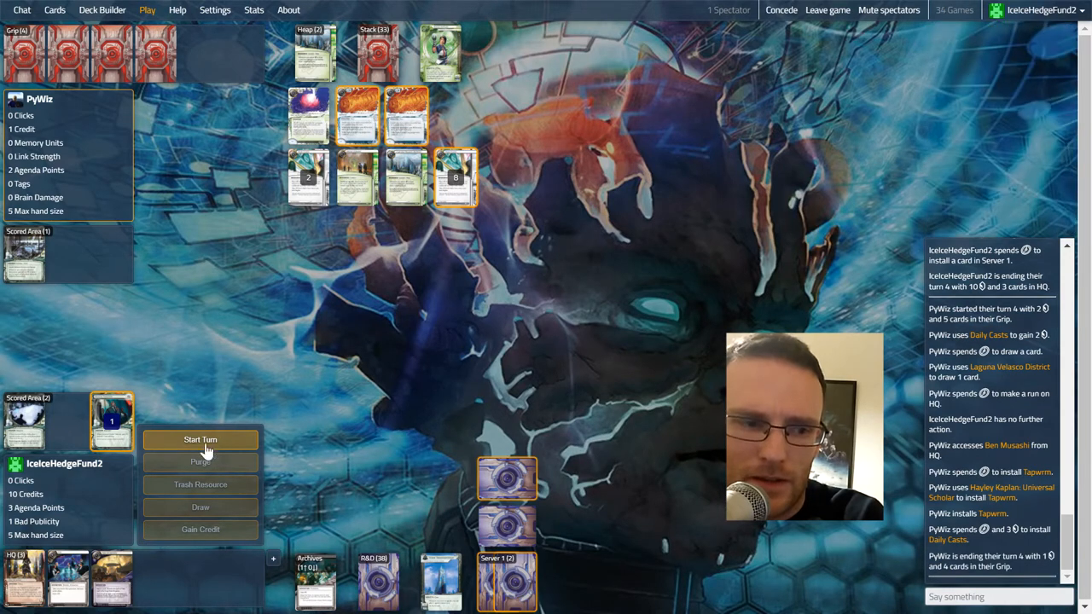
Start the fifth turn, purge all virus counters and end the turn.
left_click(200, 440)
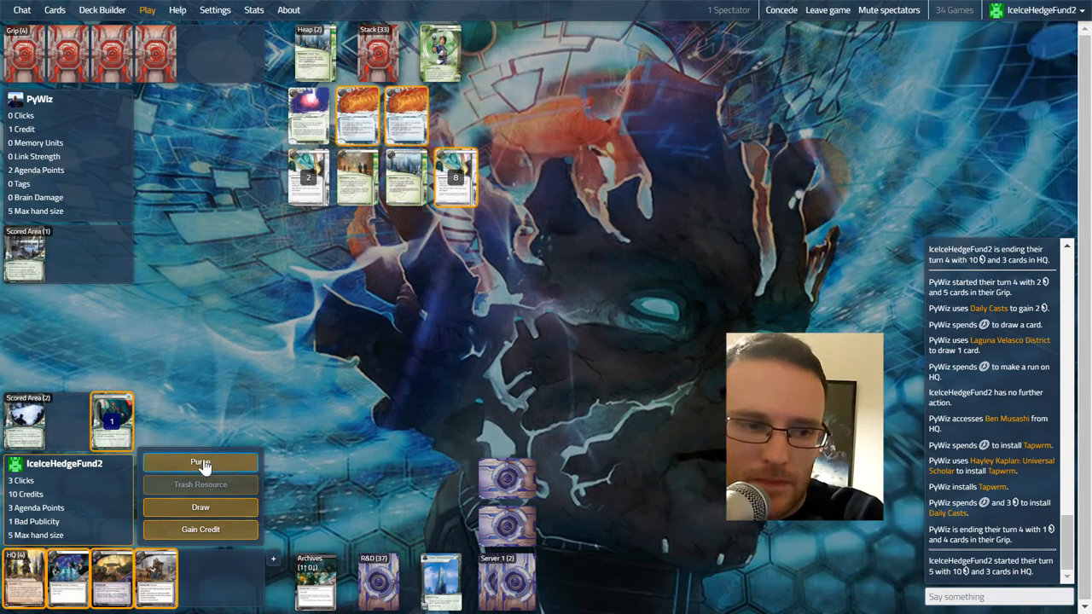
left_click(200, 463)
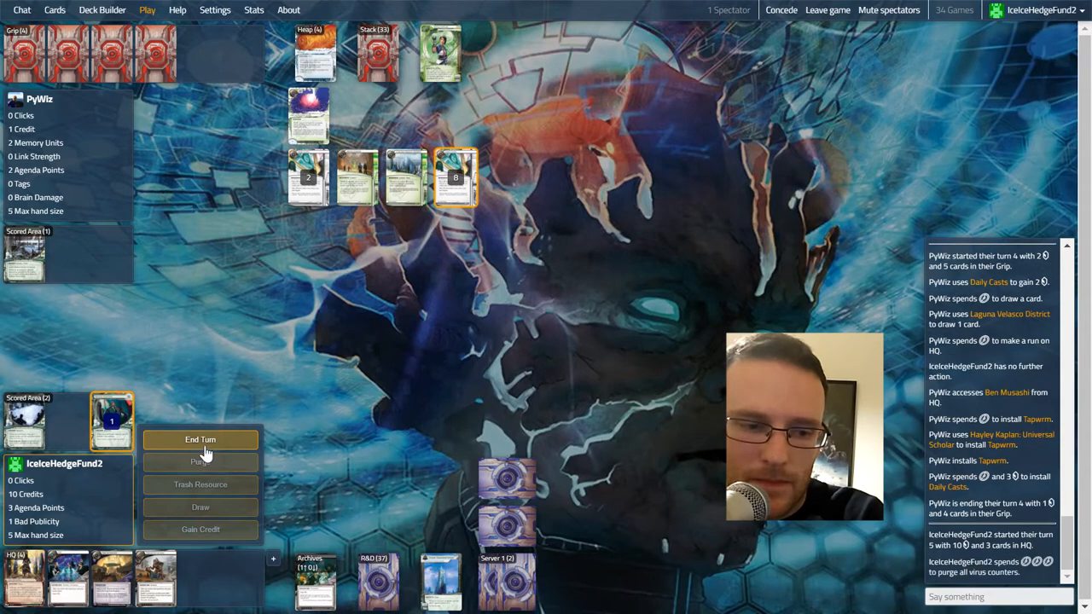
left_click(199, 441)
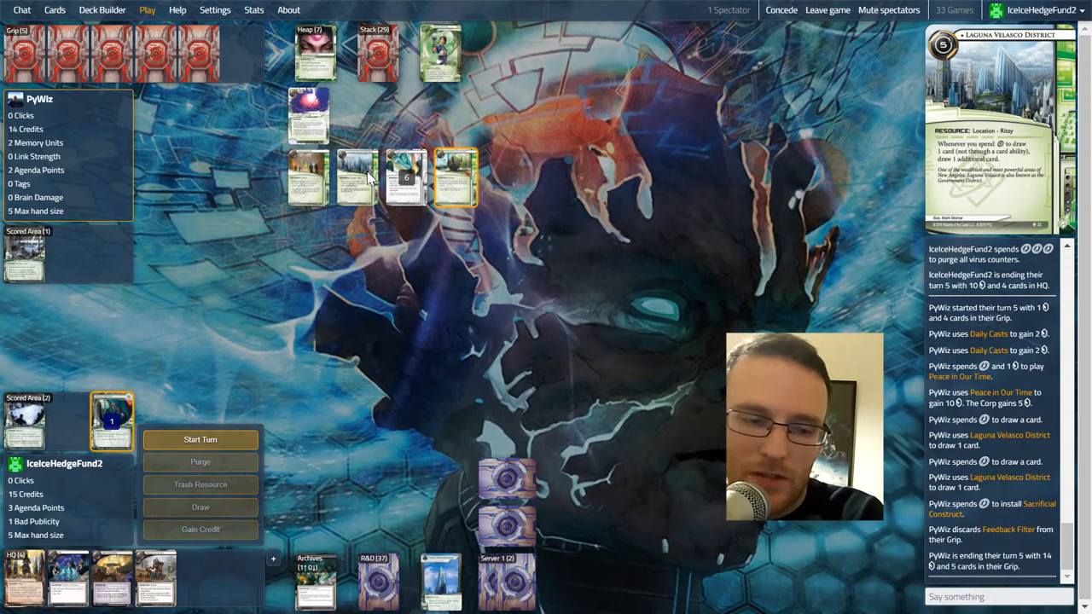
Advance and score the second Project Atlas in Server 1 for 5 agenda points, then end the turn.
left_click(199, 440)
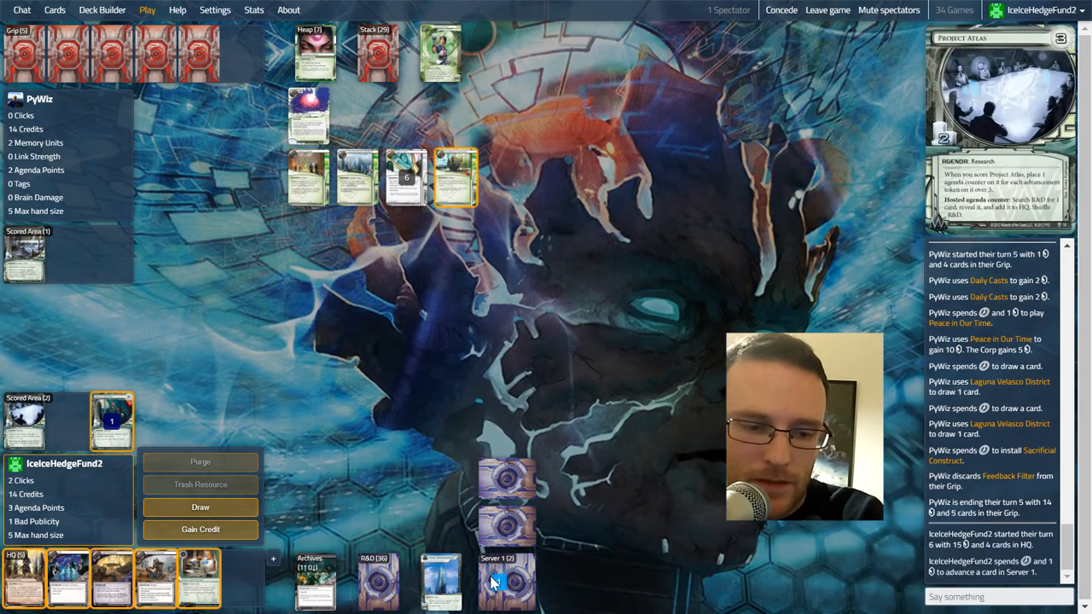
left_click(507, 580)
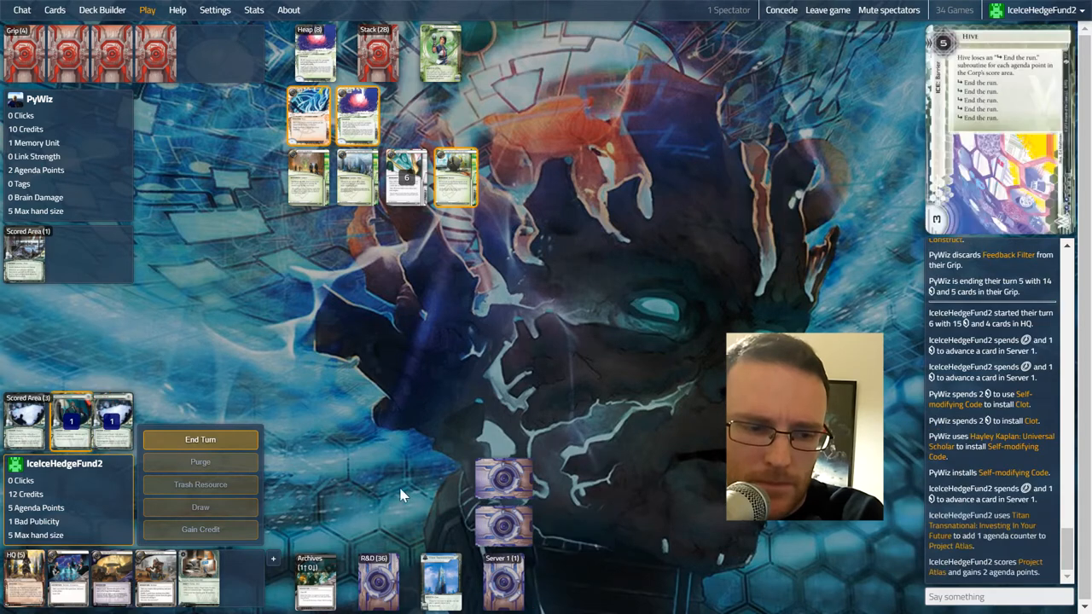
left_click(201, 440)
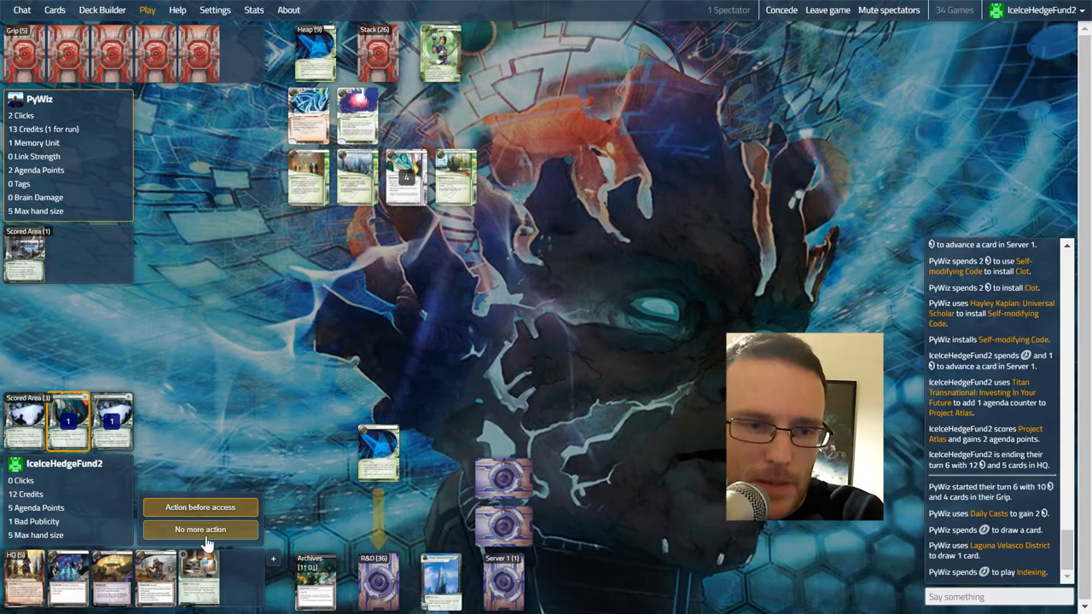
Pass on responding to the Runner's runs while Oaktown Renovation is stolen.
left_click(200, 529)
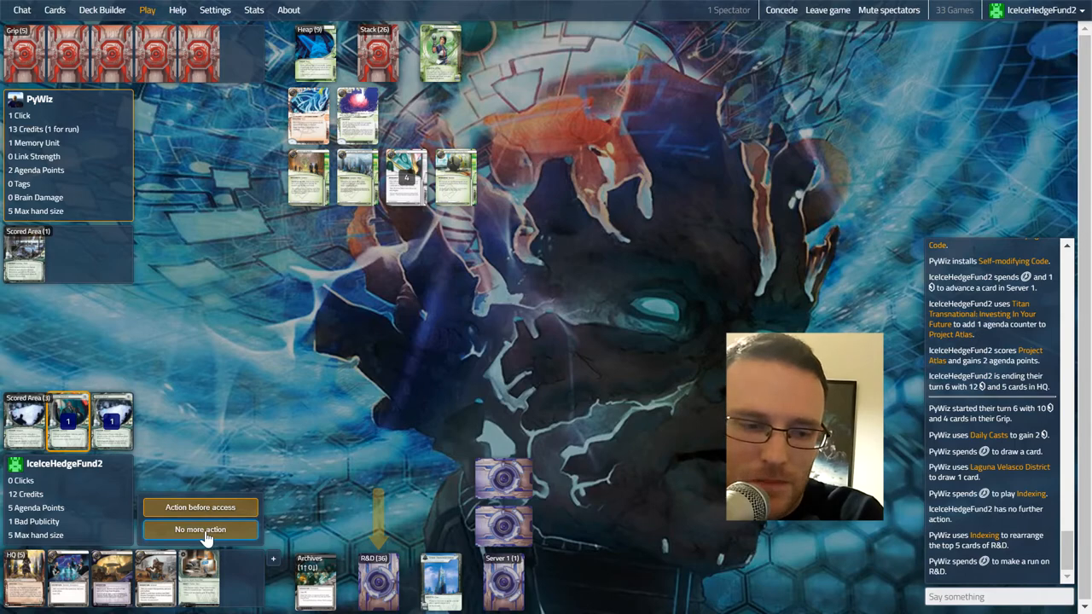
left_click(200, 529)
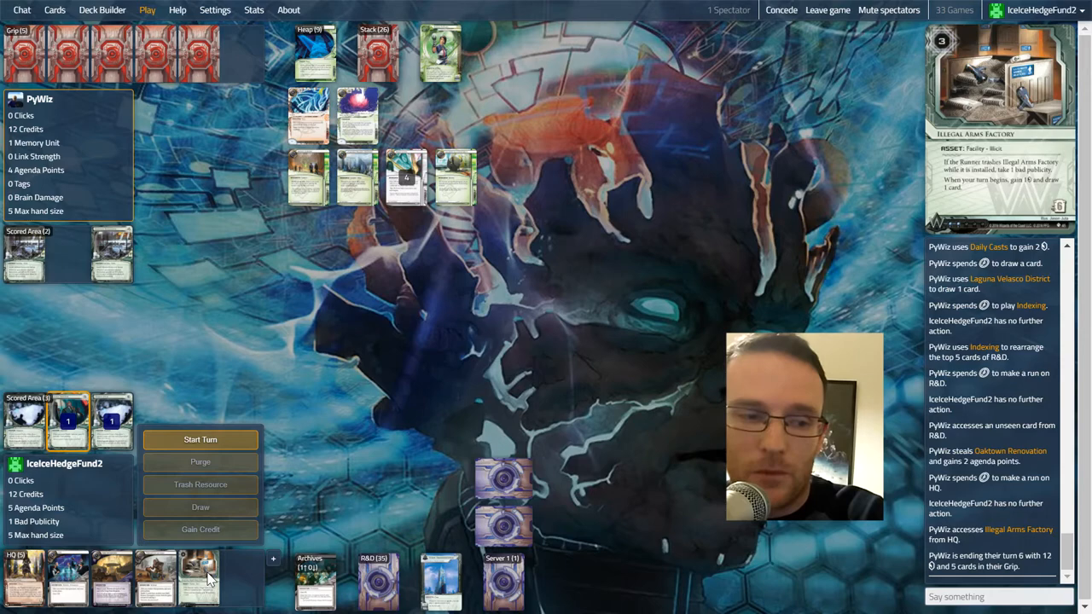
Begin the seventh Corp turn and play Ark Lockdown from hand.
left_click(199, 440)
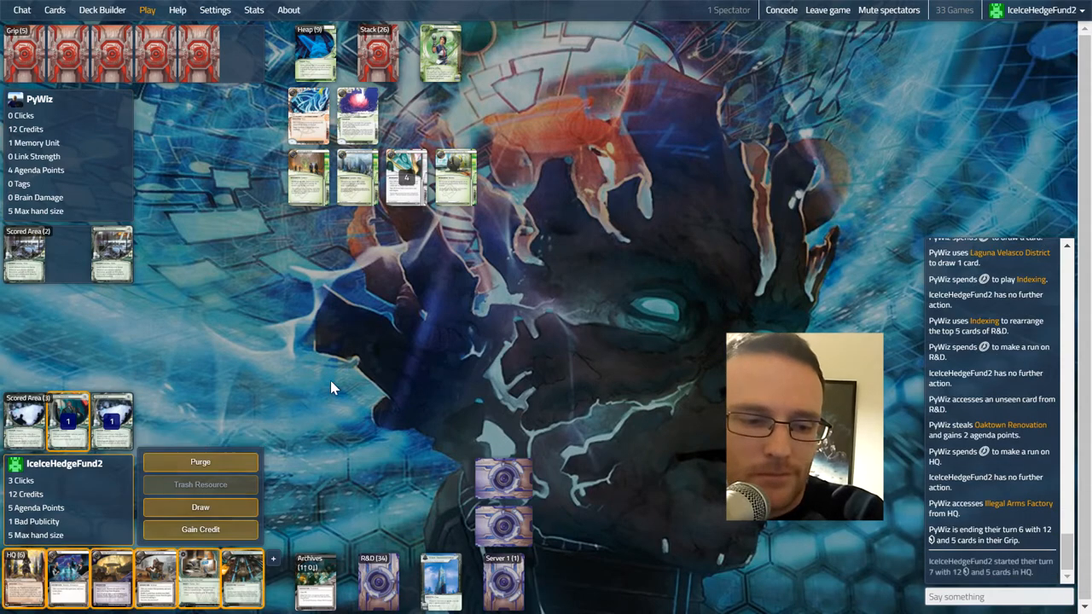
mouse_move(66, 567)
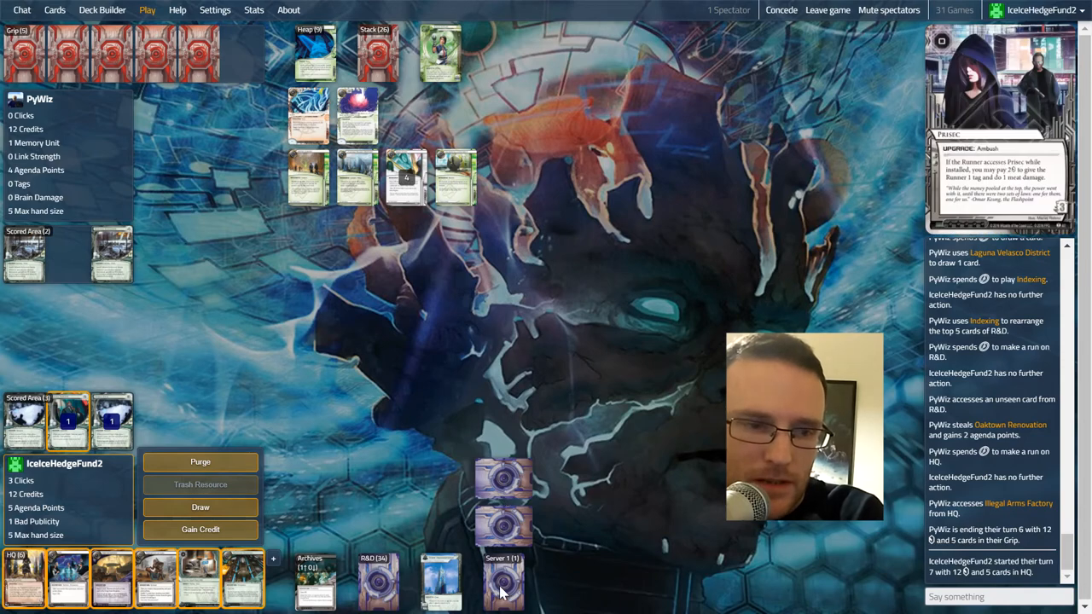
mouse_move(374, 587)
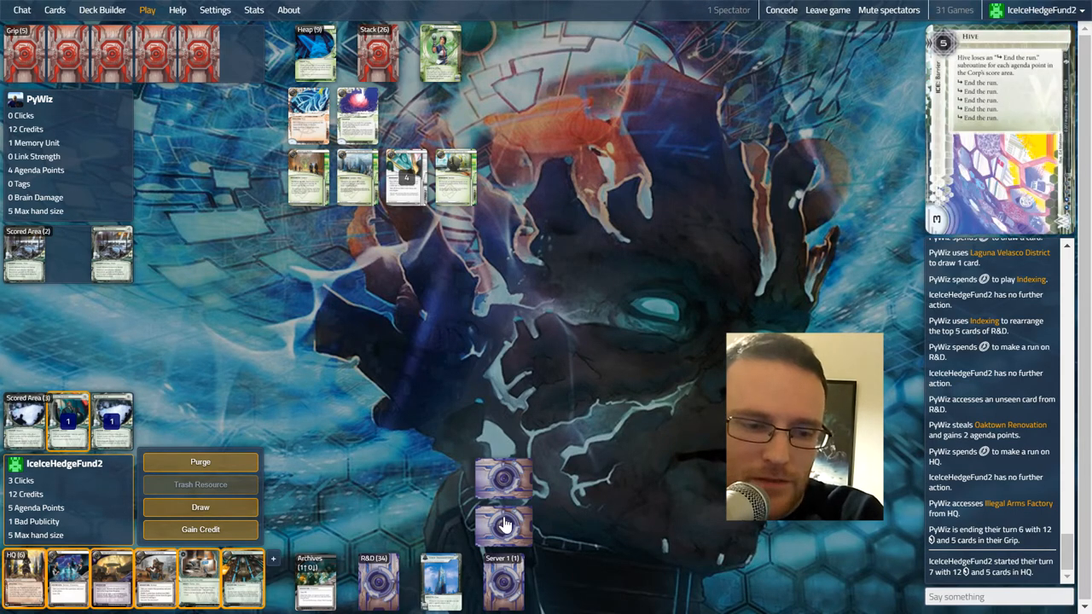
mouse_move(201, 506)
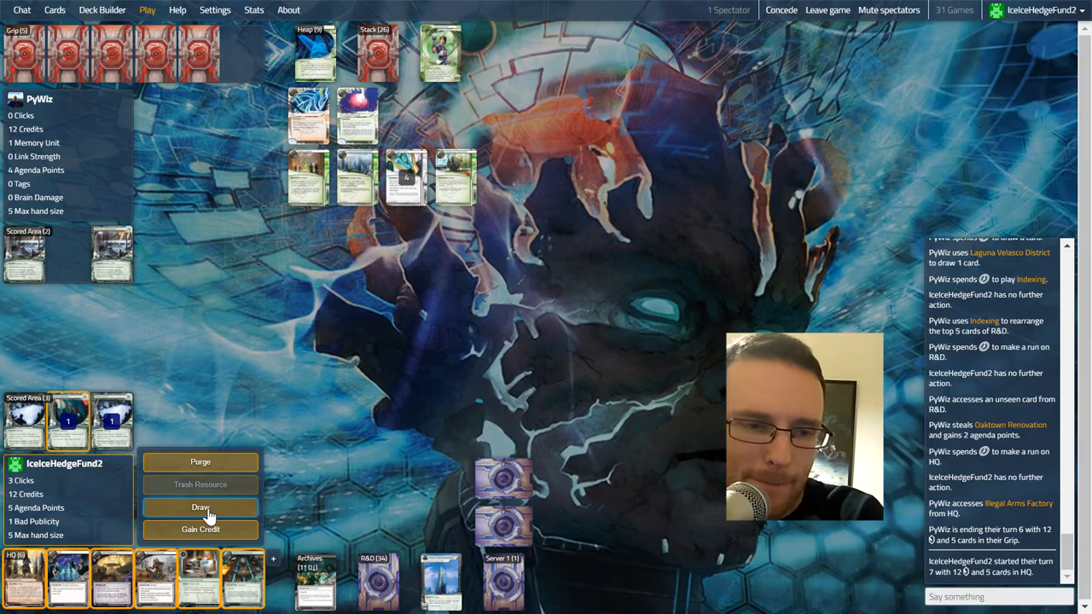
mouse_move(306, 60)
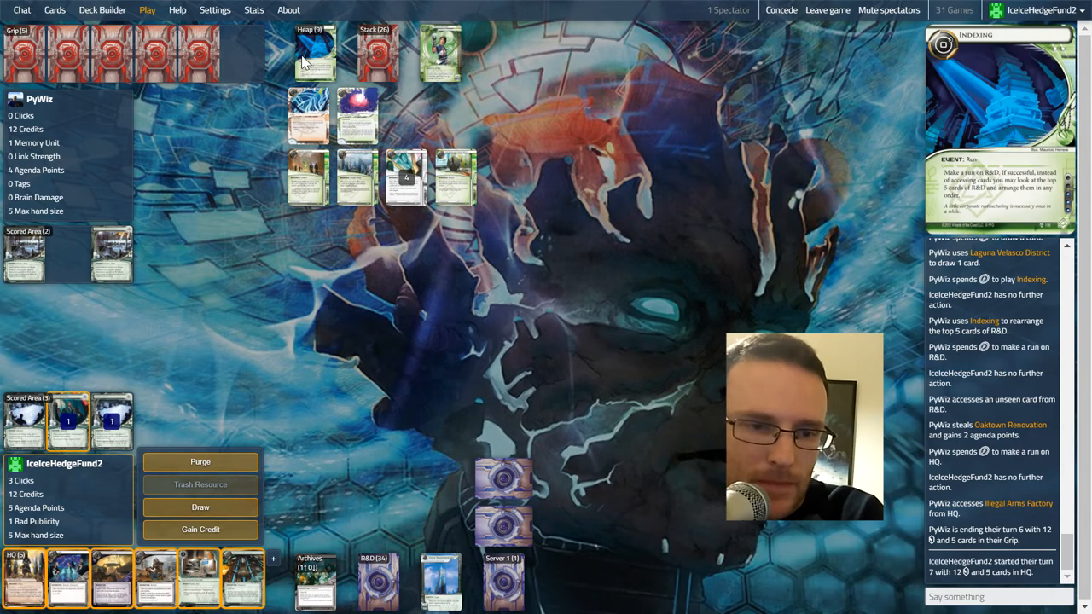
left_click(314, 53)
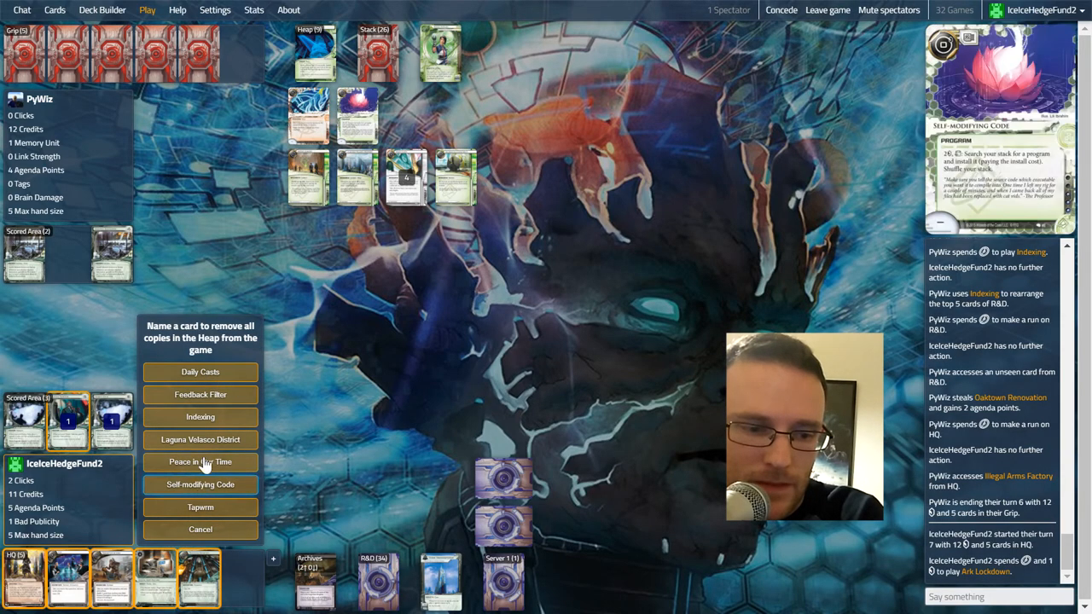
mouse_move(200, 417)
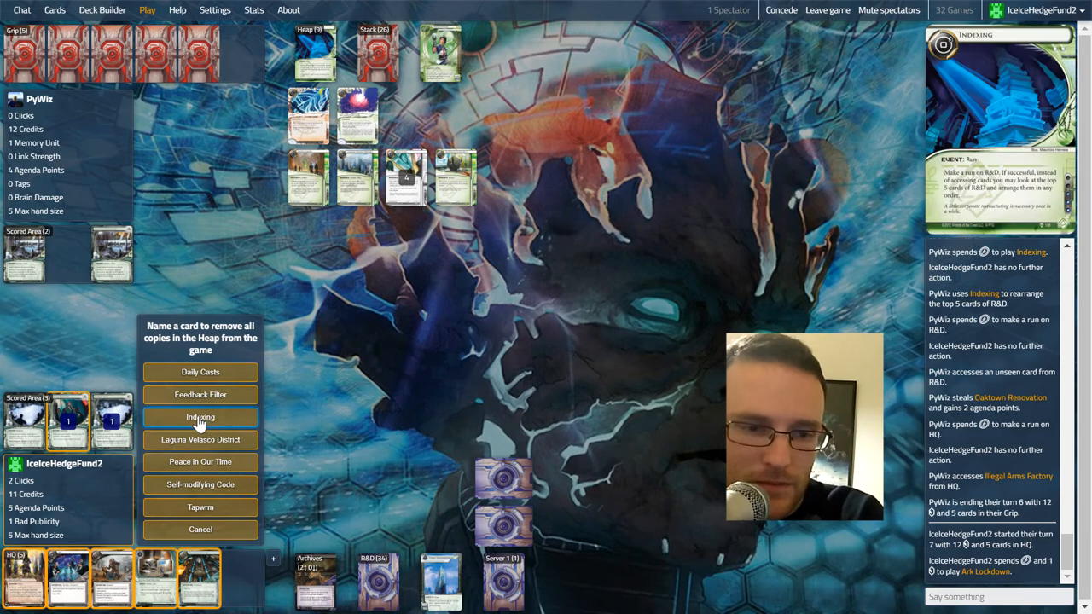
mouse_move(199, 507)
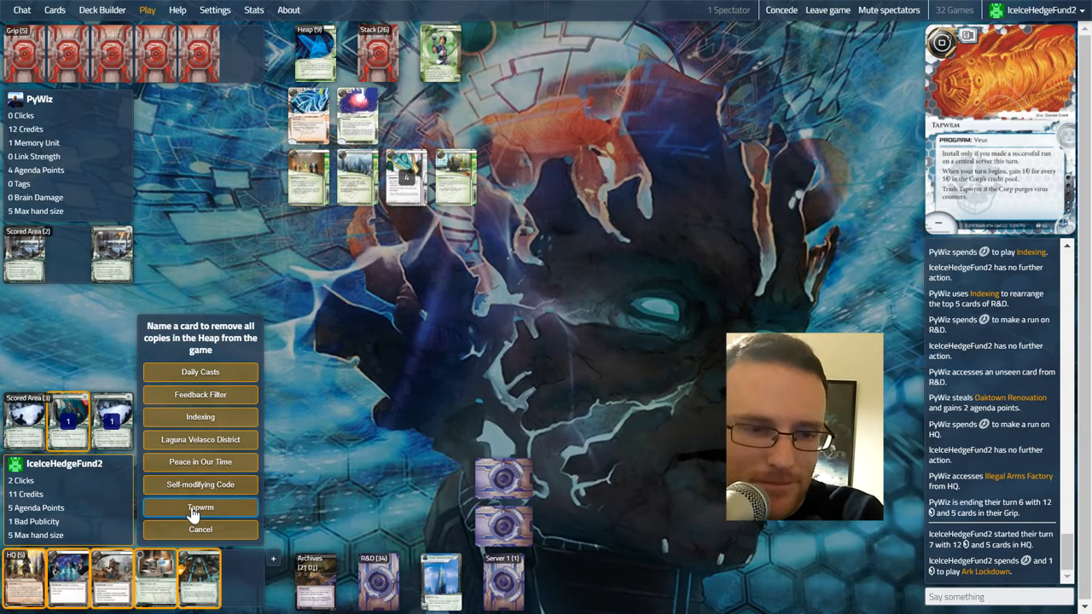
mouse_move(200, 484)
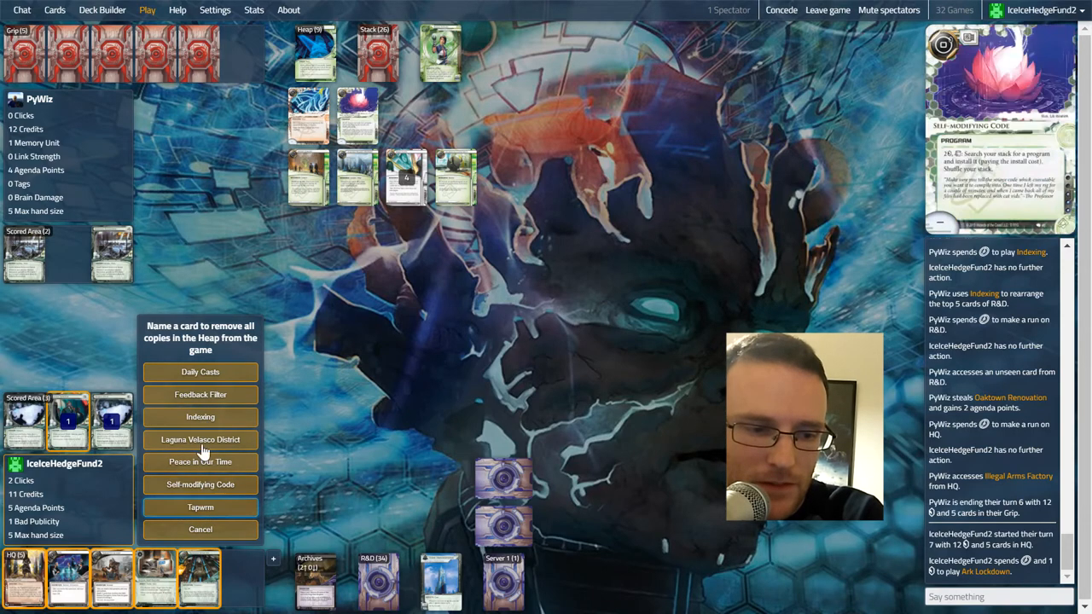
mouse_move(200, 417)
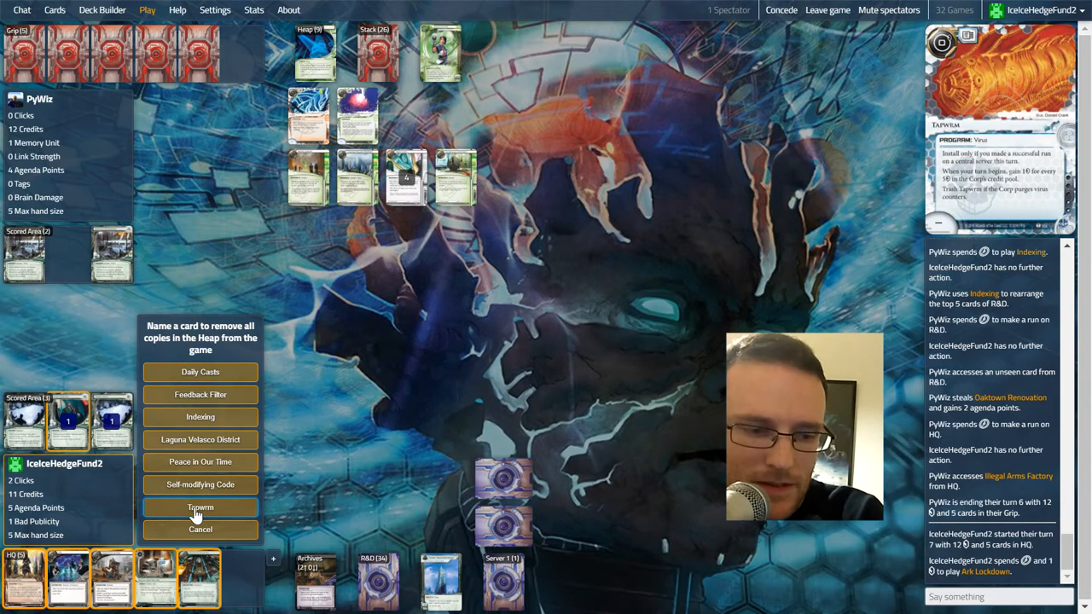
Remove Sapiens from the Heap, then shuffle Hedge Fund, Ark Lockdown and Beanstalk Royalties into R&D.
left_click(200, 509)
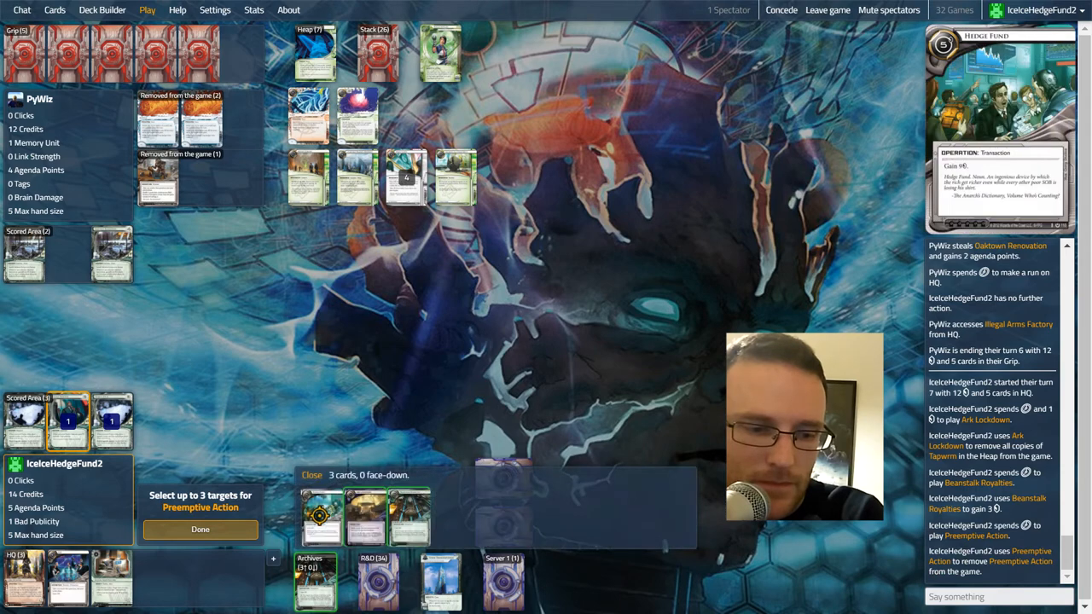
left_click(200, 528)
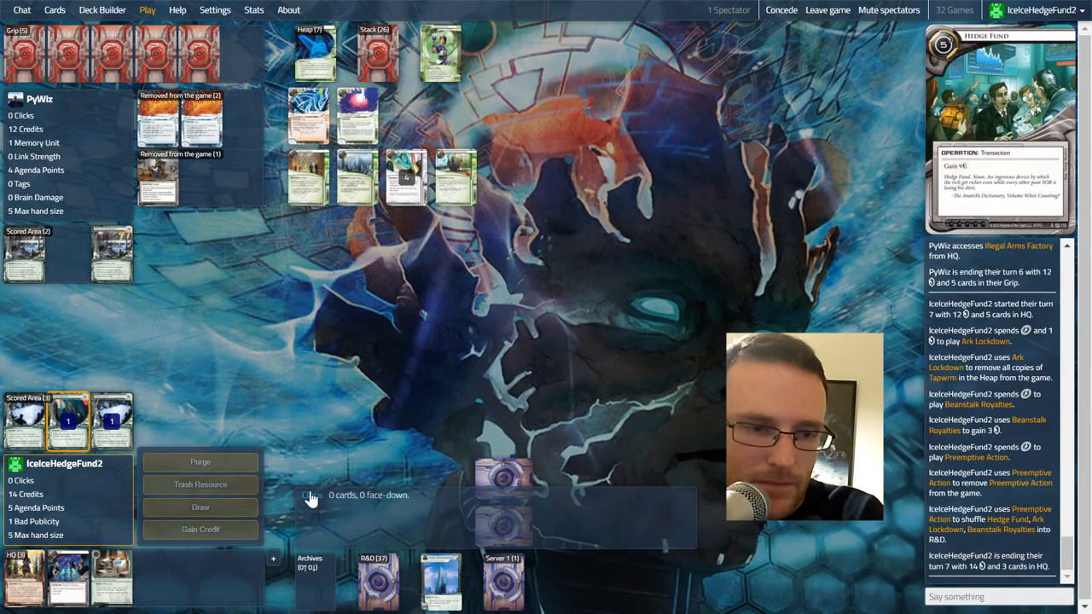
mouse_move(332, 374)
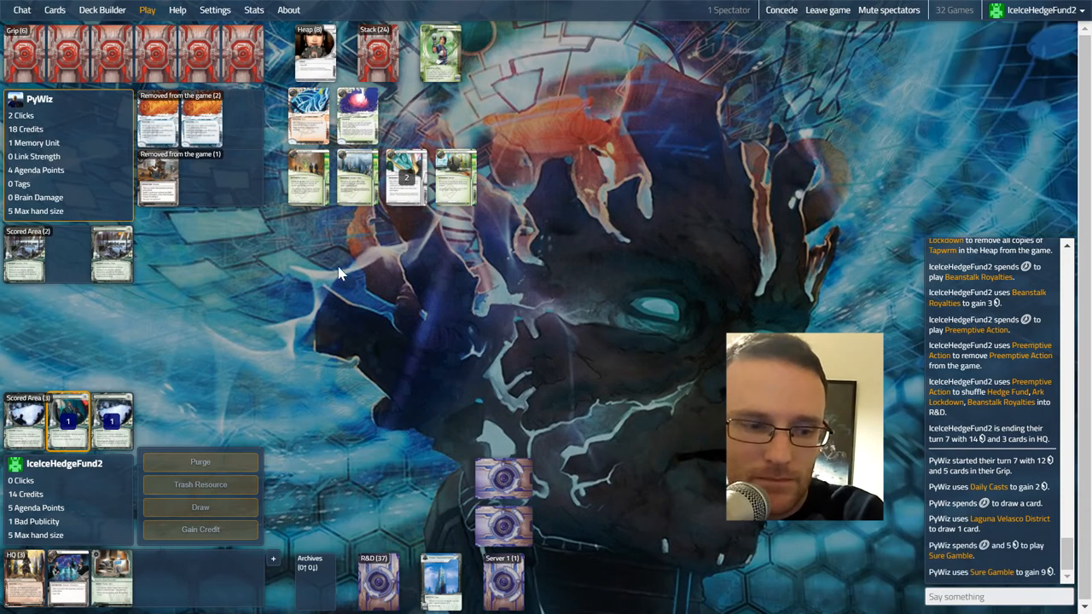
mouse_move(331, 305)
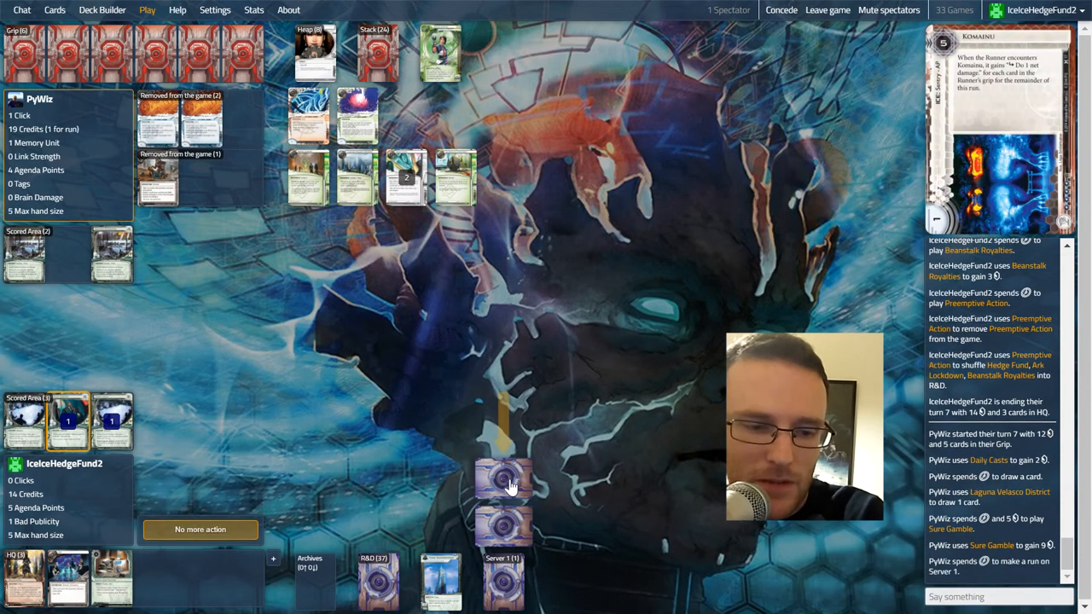
mouse_move(503, 584)
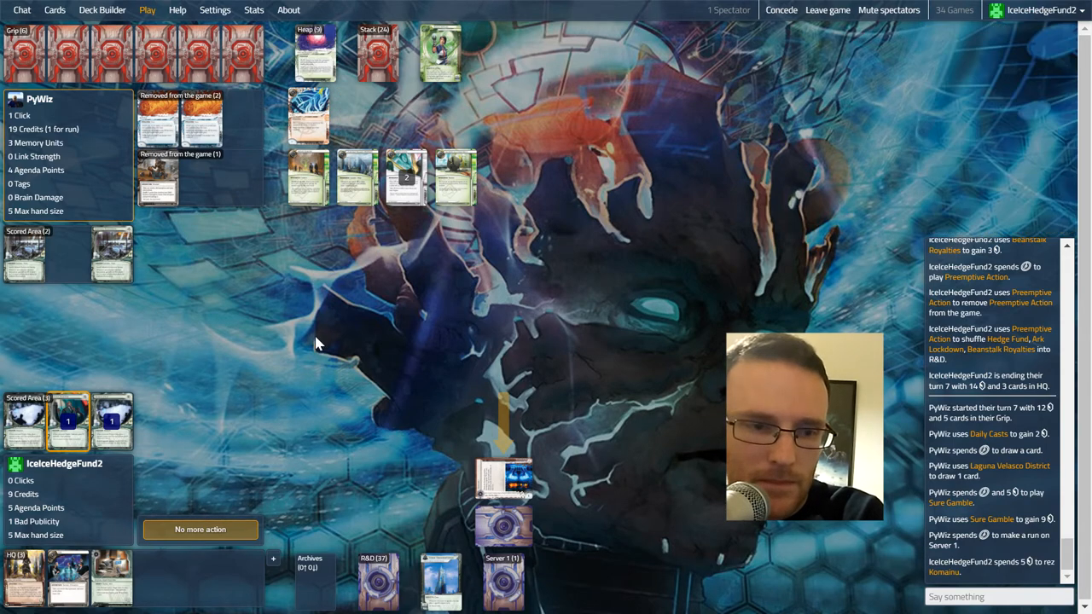
mouse_move(355, 116)
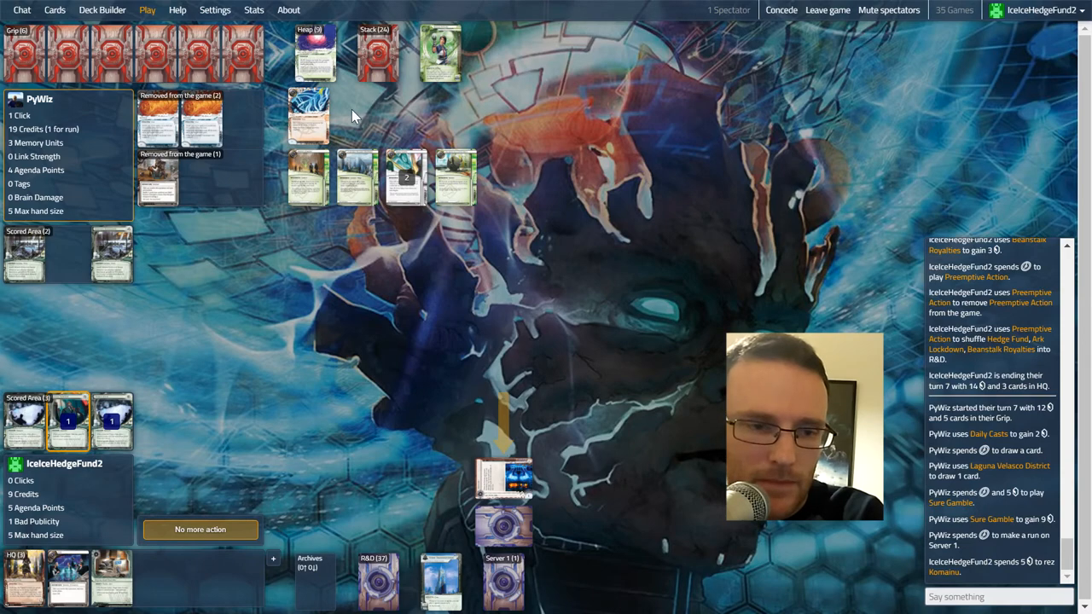
mouse_move(440, 52)
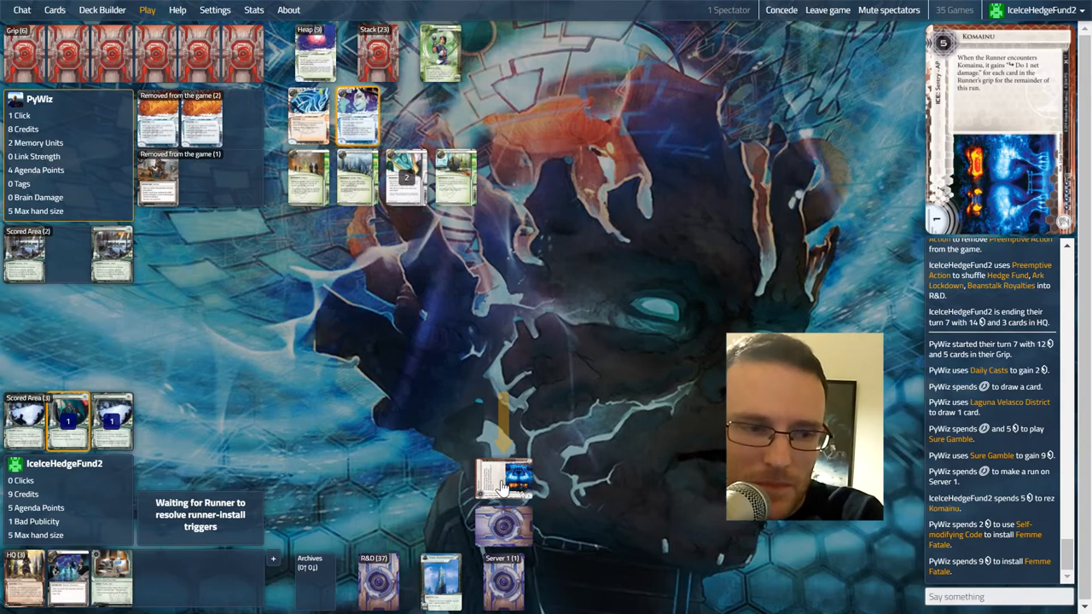
mouse_move(457, 454)
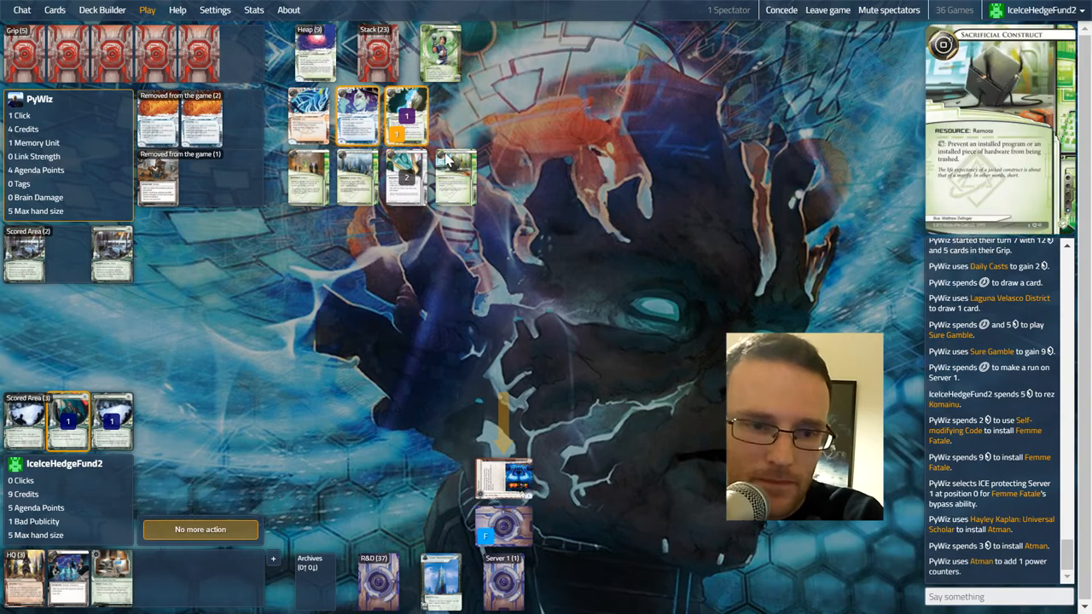
mouse_move(406, 116)
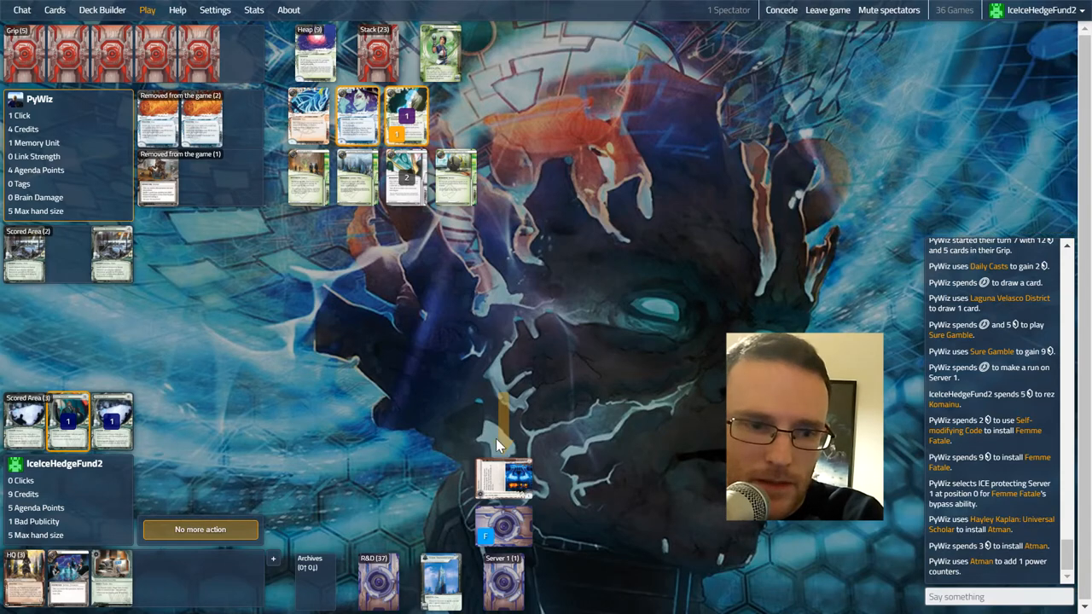
mouse_move(357, 191)
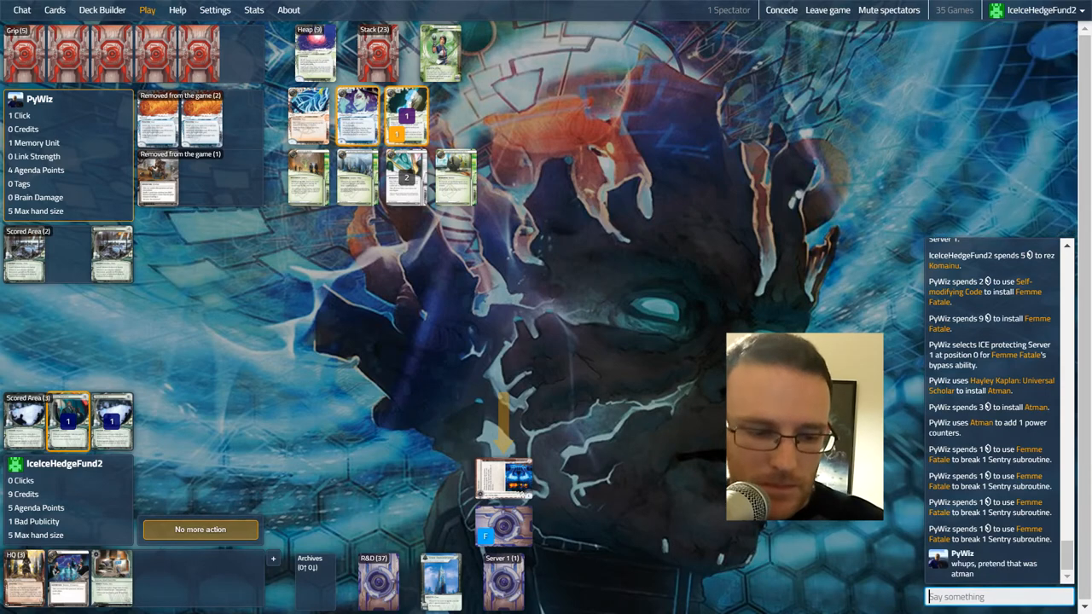
Reply 'sure thung.' in chat while Komainu's net damage resolves on the run.
type("sure thung.")
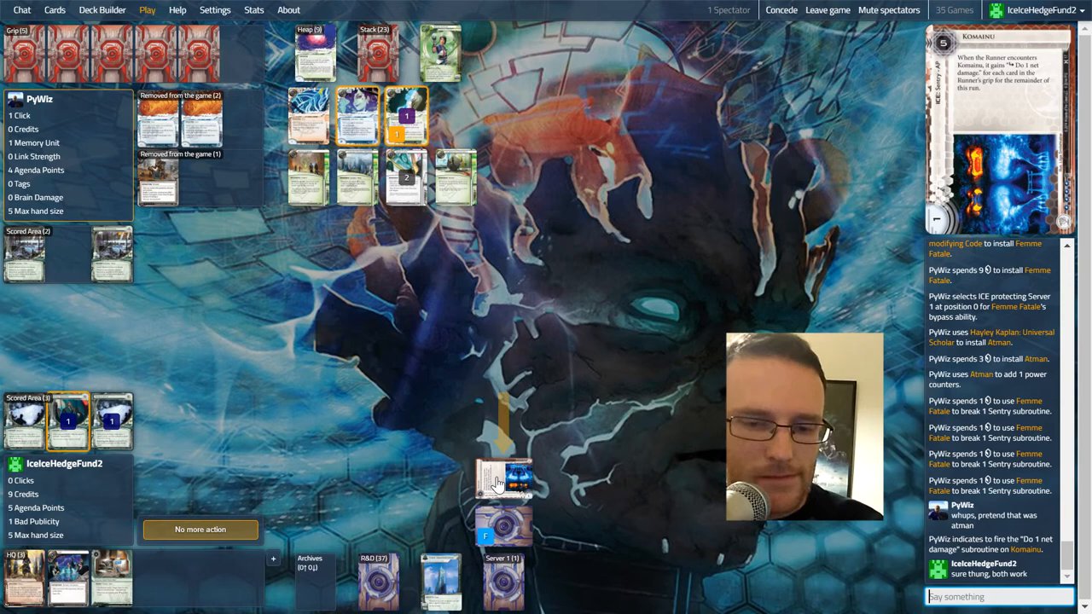
mouse_move(357, 116)
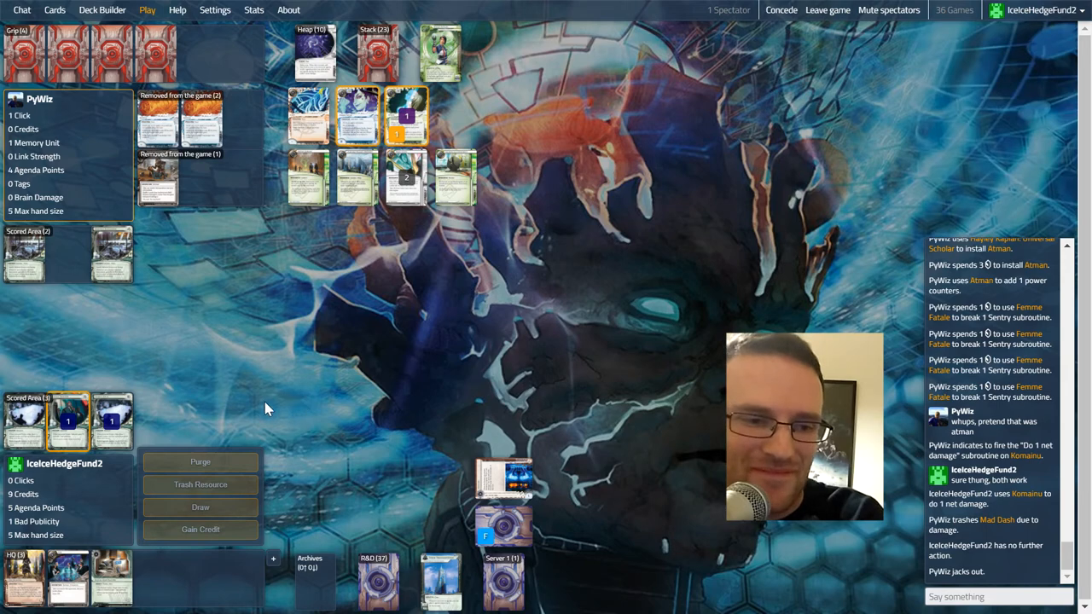
mouse_move(498, 538)
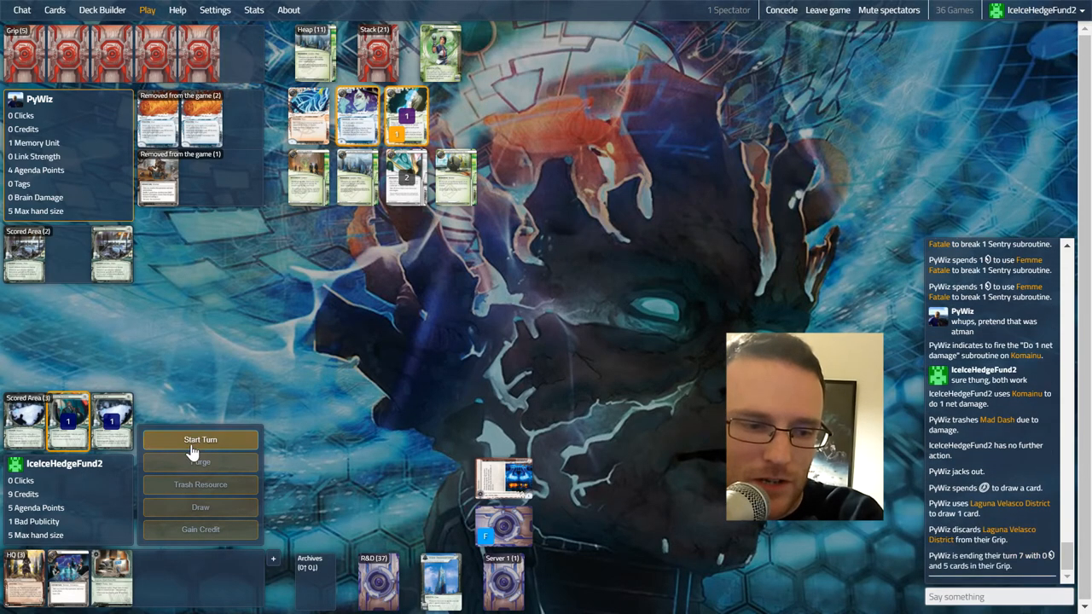
Start the eighth turn, install a card into a new remote server, and end the turn.
left_click(200, 440)
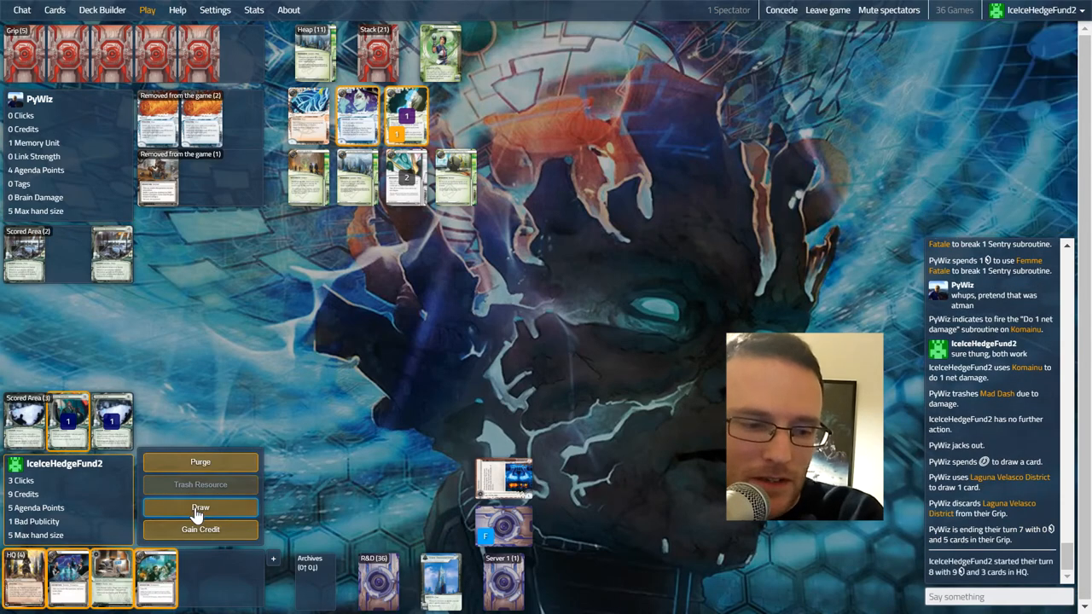
mouse_move(111, 578)
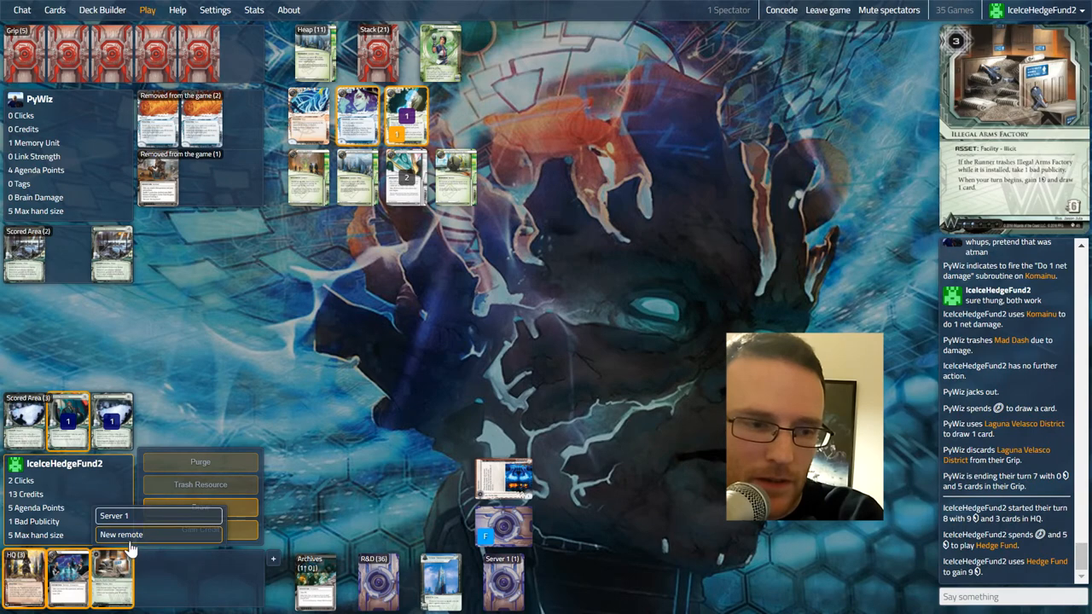
left_click(122, 534)
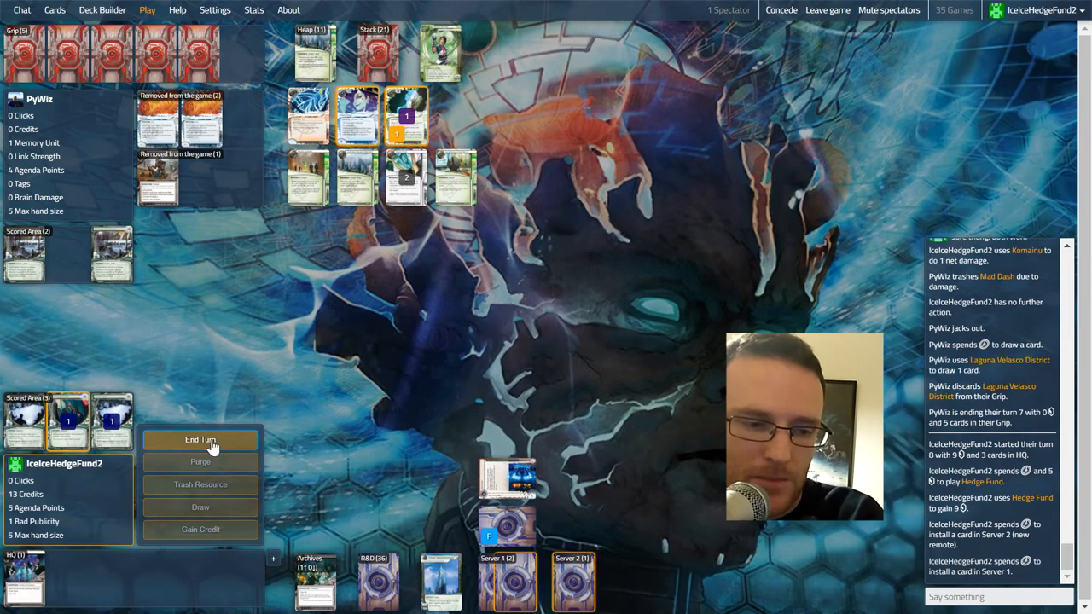
left_click(201, 440)
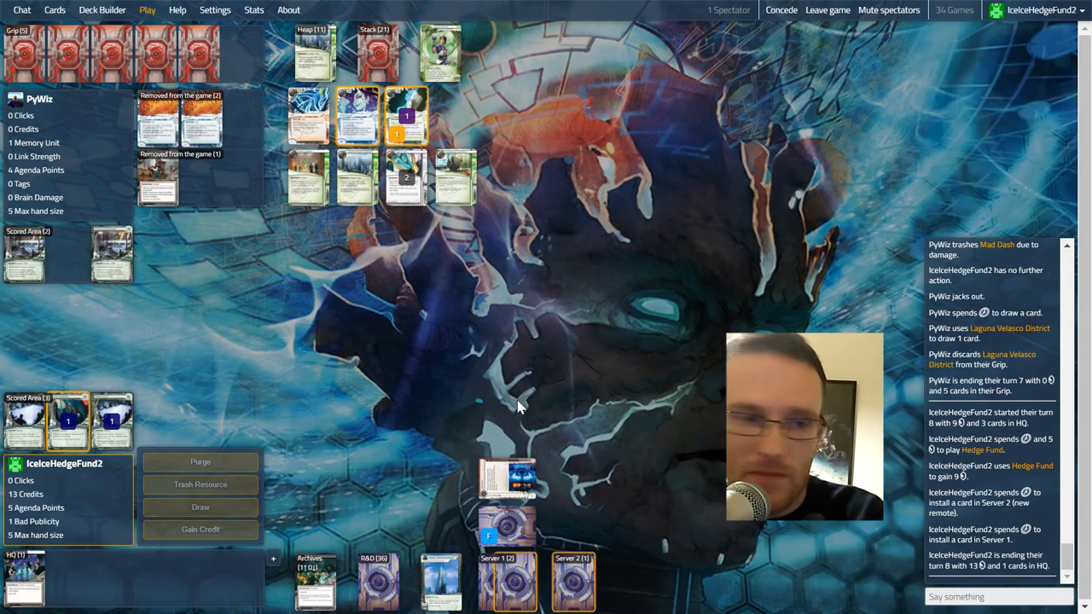
mouse_move(508, 360)
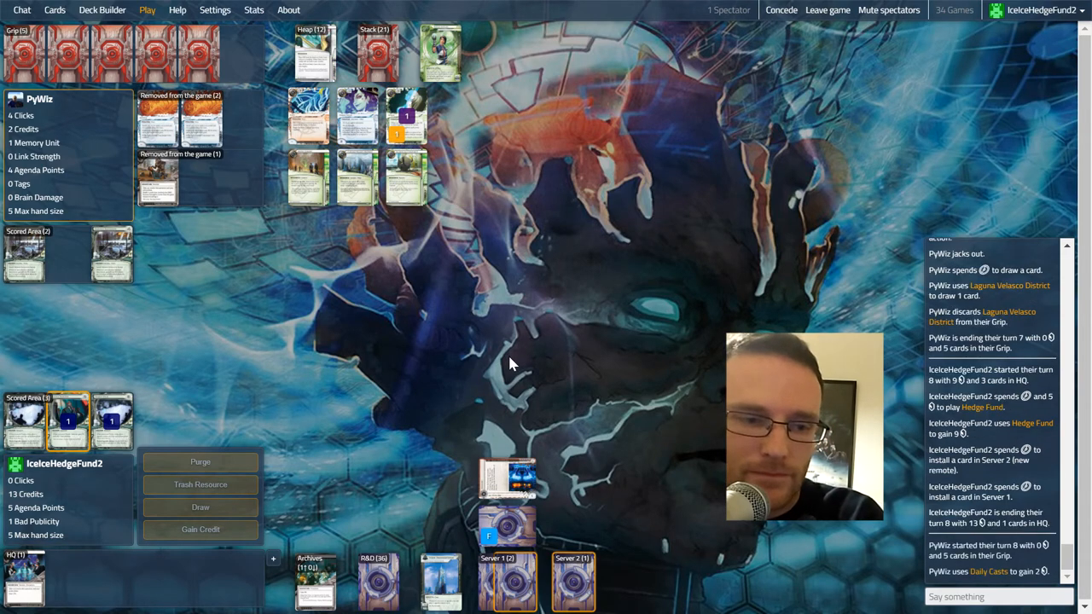
mouse_move(406, 116)
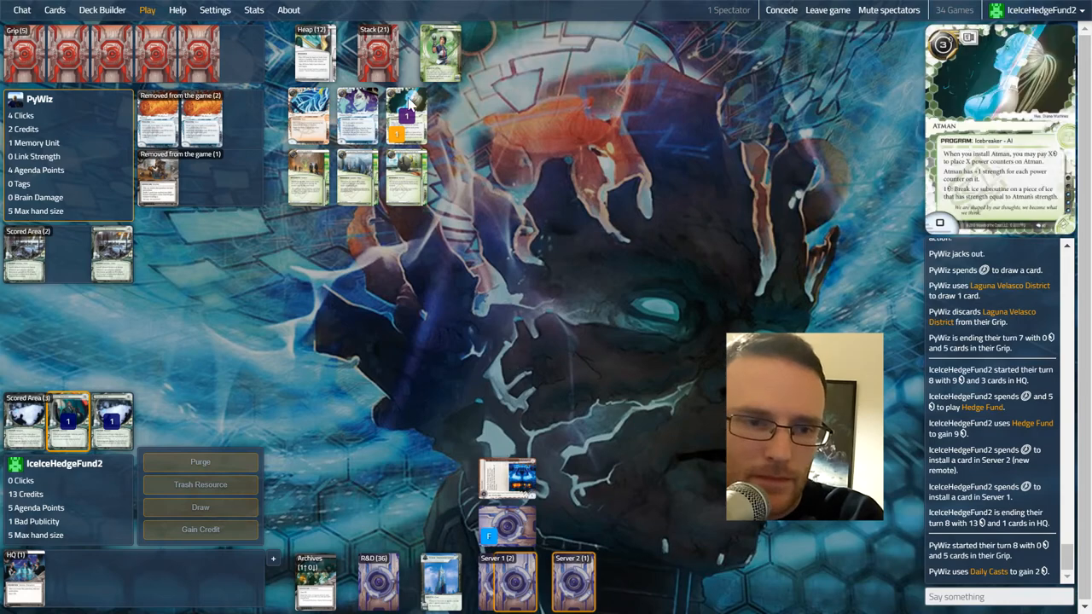
Review the Runner's Heap and close the discard view.
left_click(406, 116)
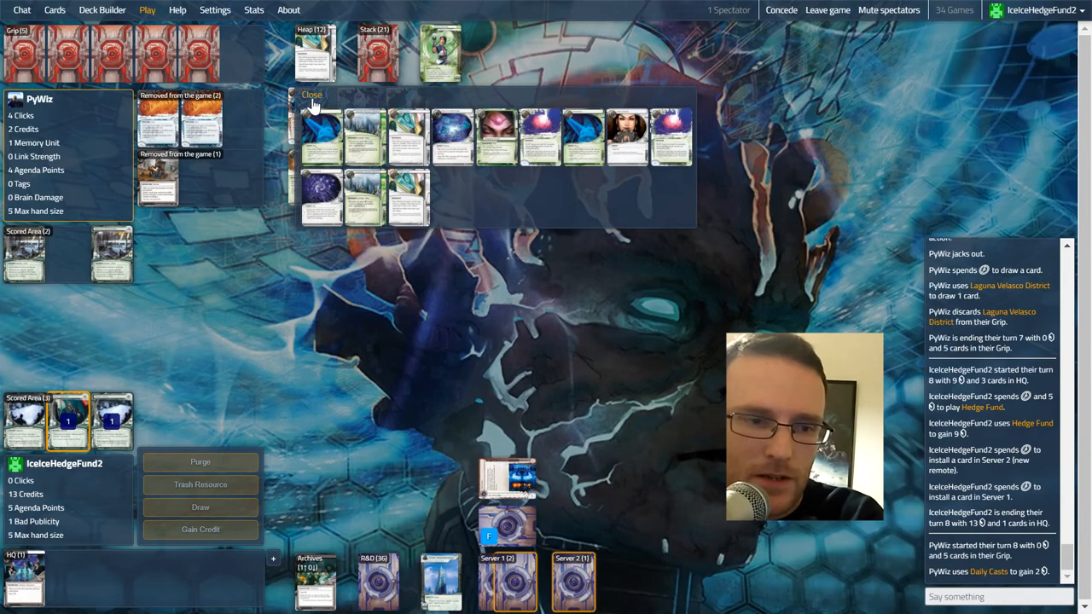
left_click(313, 94)
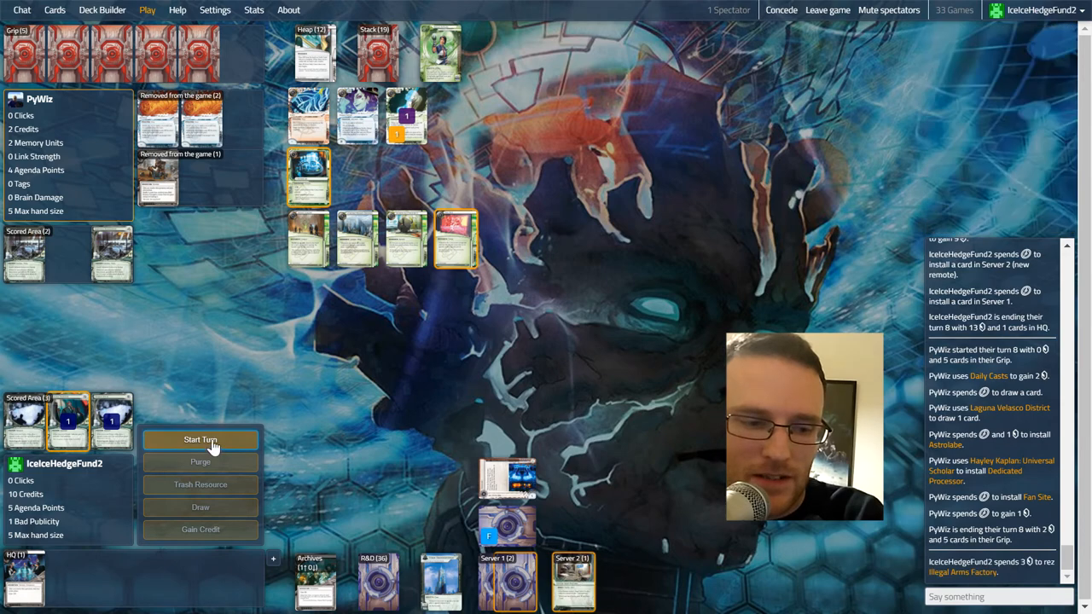
Start the ninth turn, draw a card from R&D, and end the turn.
left_click(201, 440)
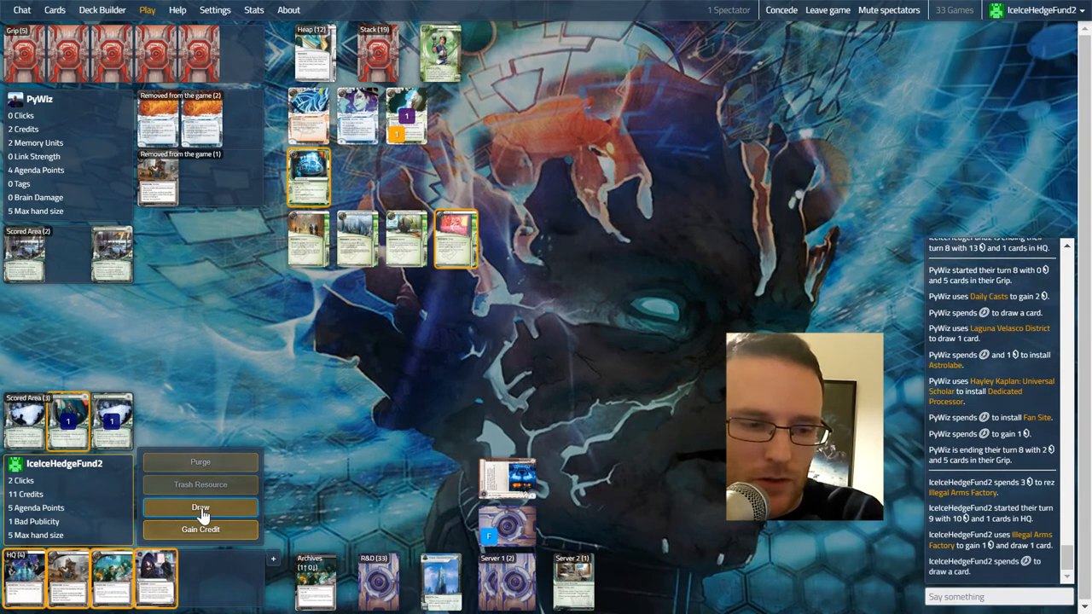
left_click(201, 508)
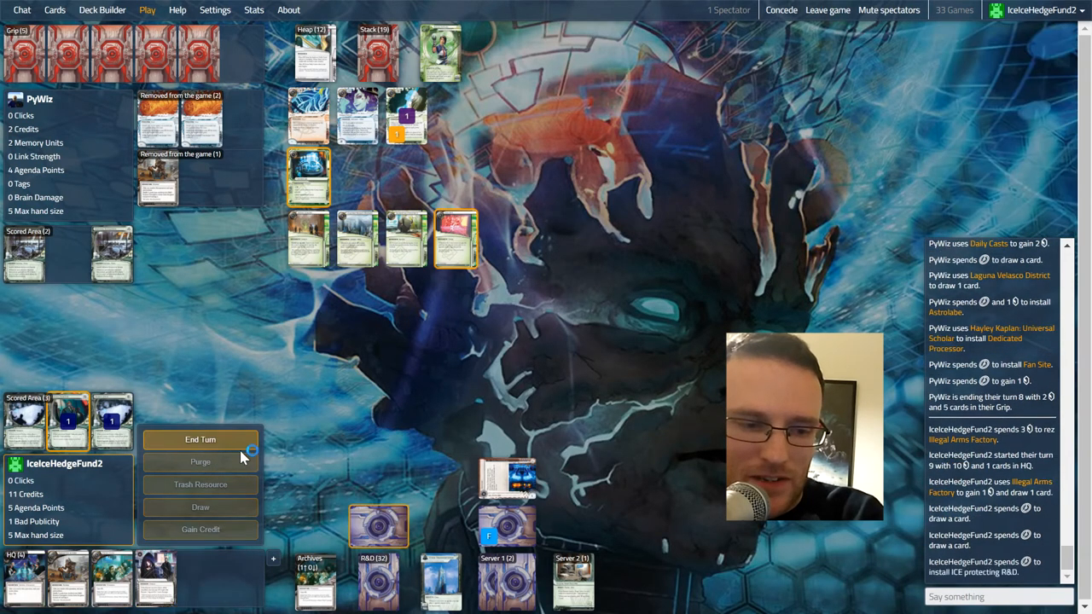
left_click(201, 440)
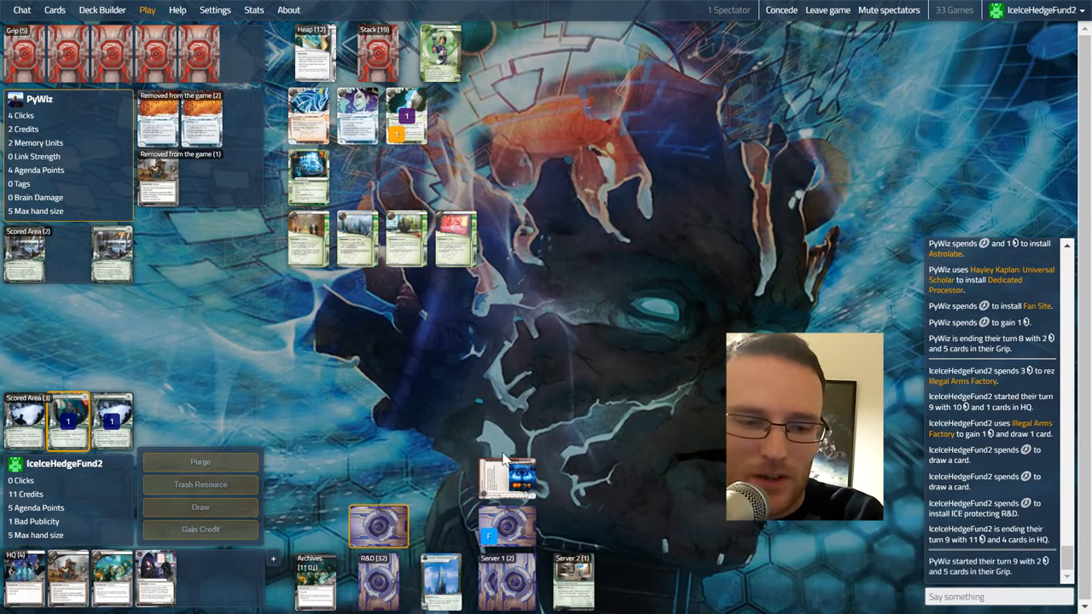
mouse_move(372, 430)
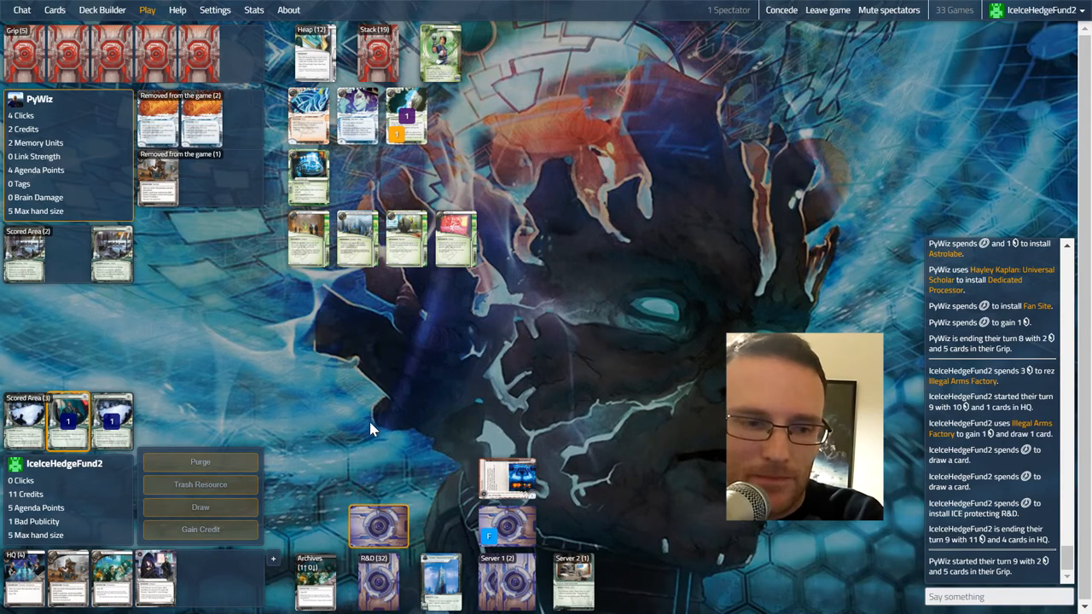
mouse_move(168, 420)
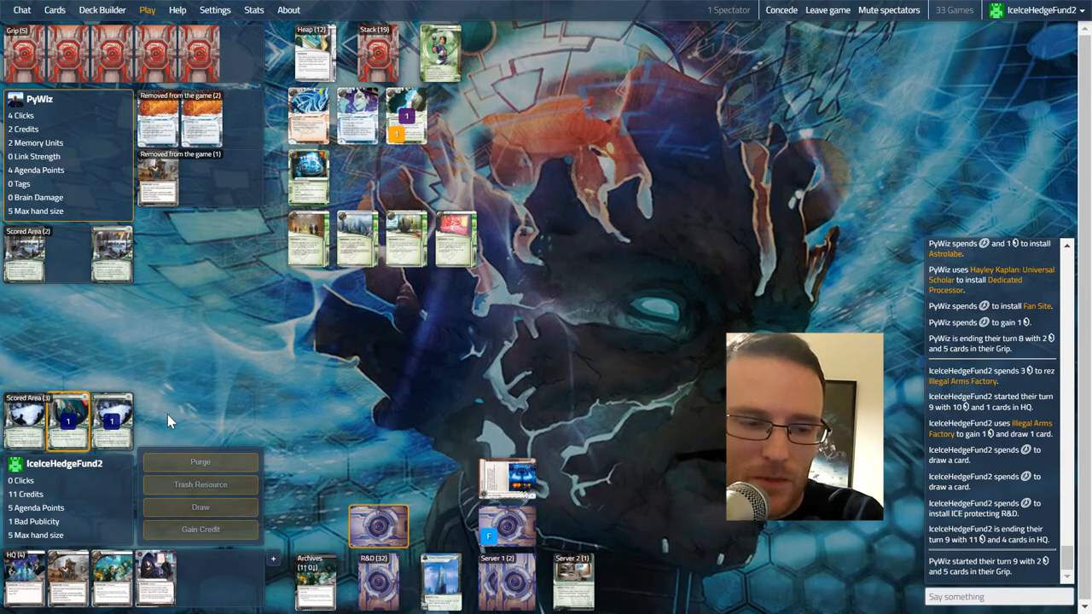
mouse_move(213, 569)
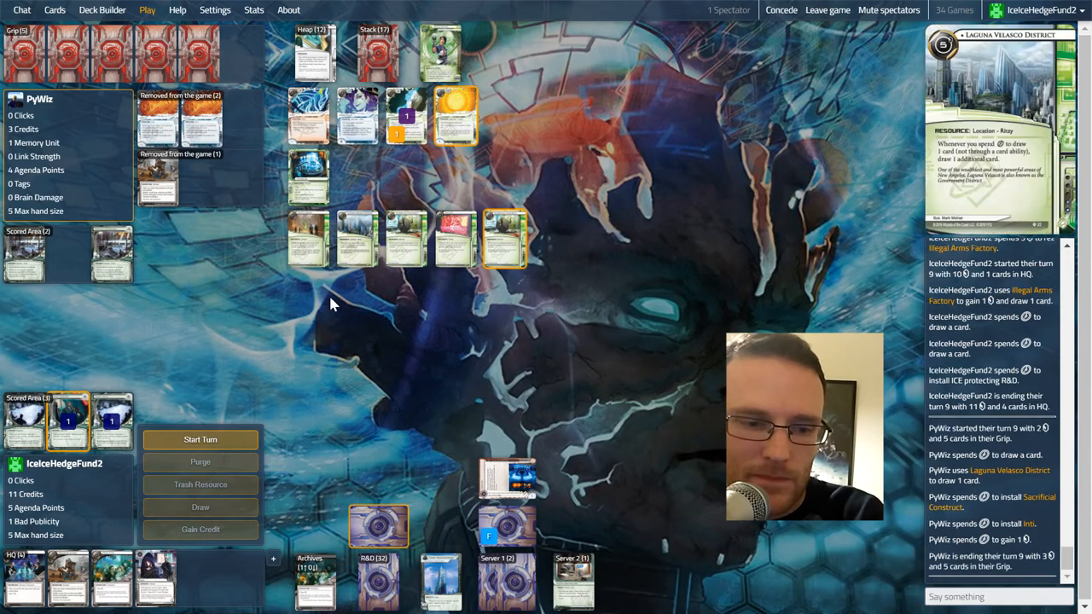
Start the tenth turn and install a card from HQ into Server 1.
left_click(200, 440)
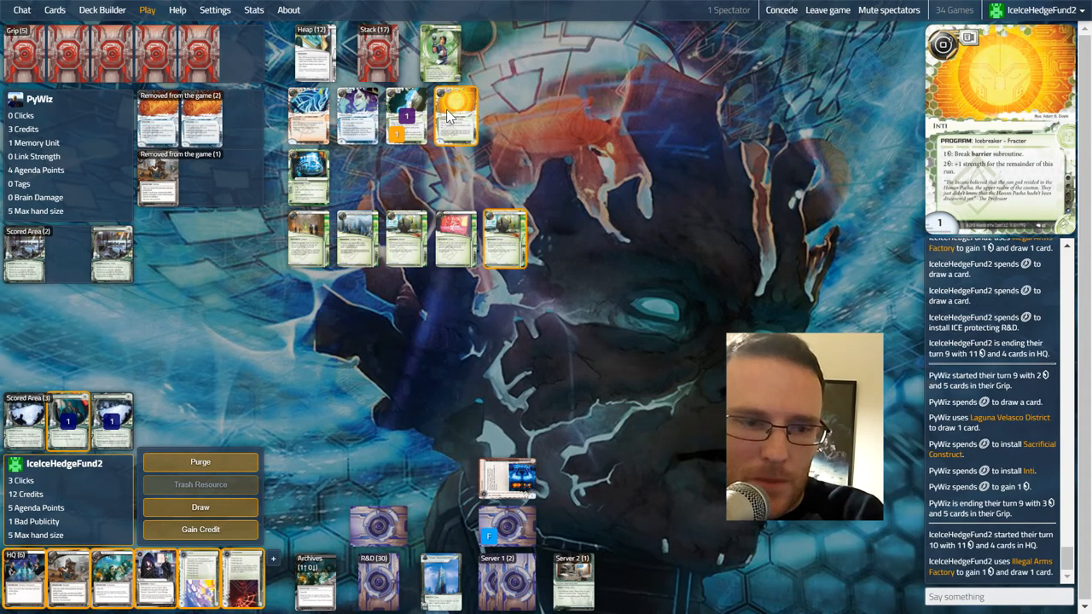
mouse_move(242, 584)
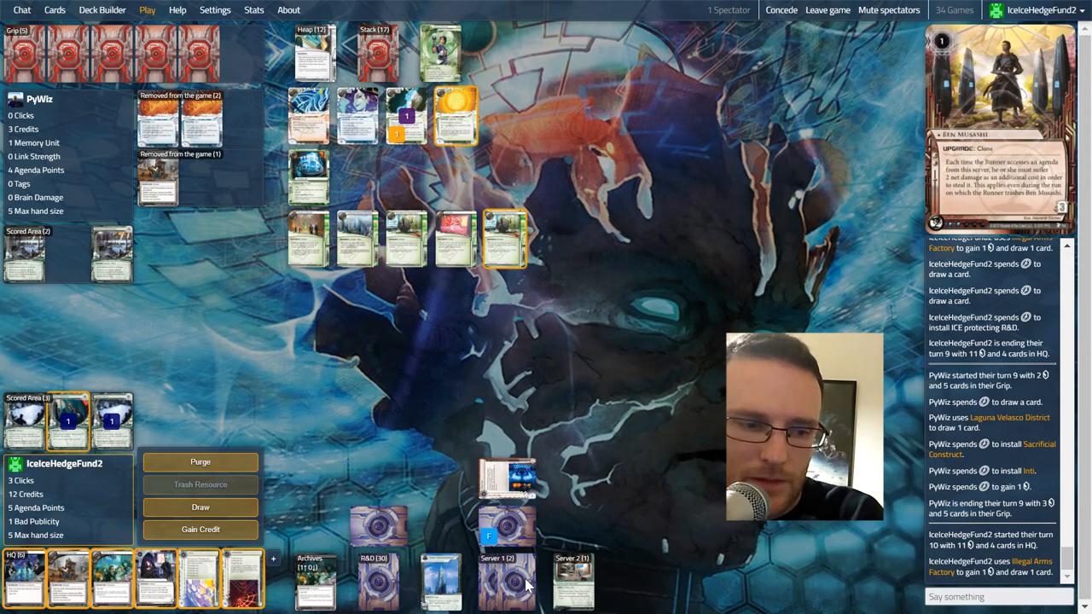
left_click(242, 576)
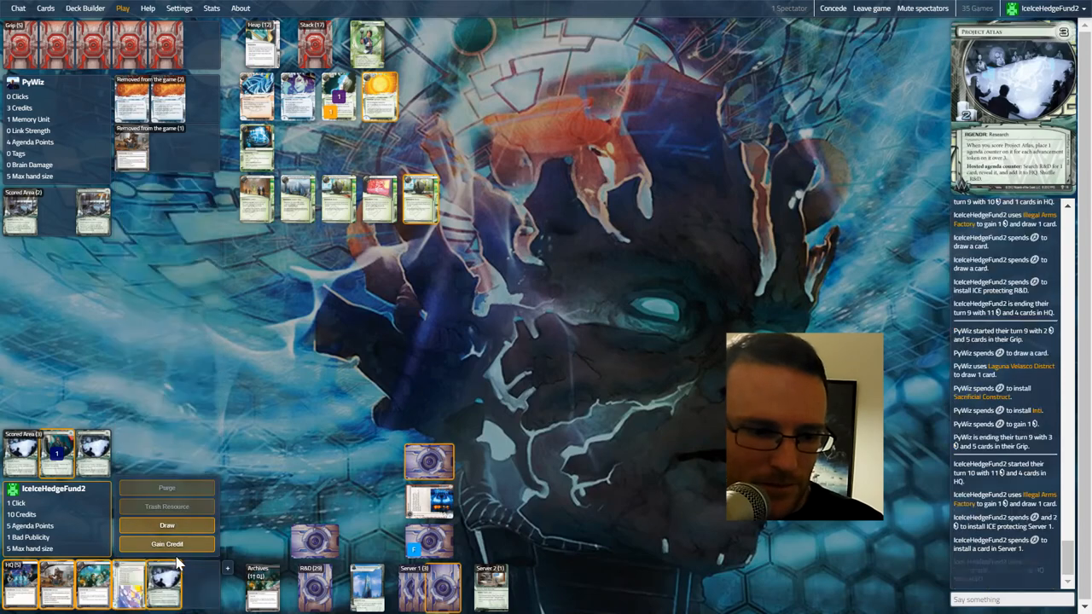
Spend a scored Project Atlas counter to fetch Project Atlas from R&D into HQ.
left_click(168, 526)
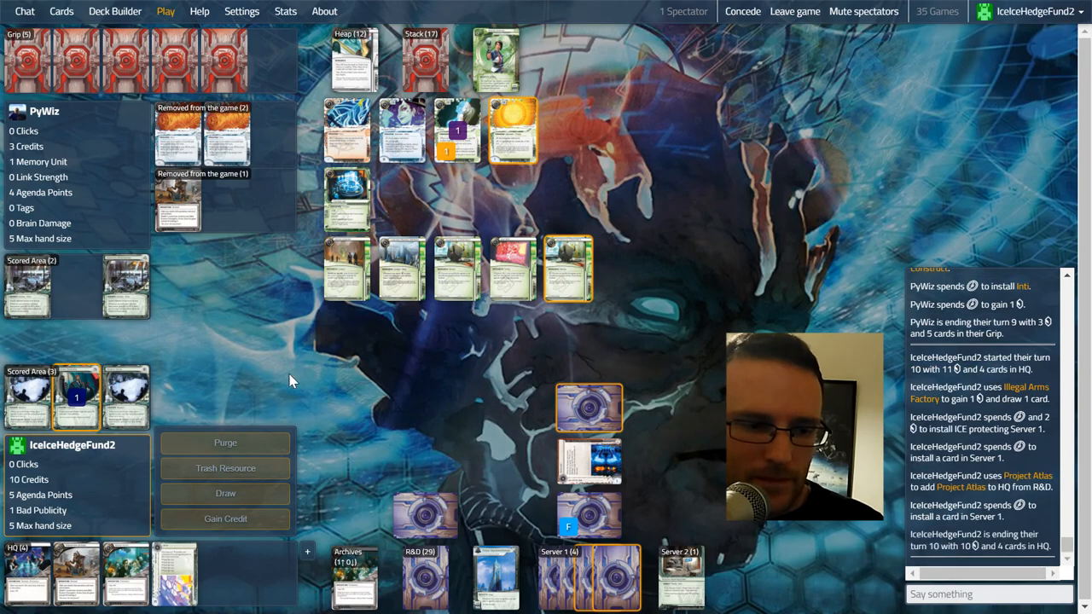
mouse_move(588, 408)
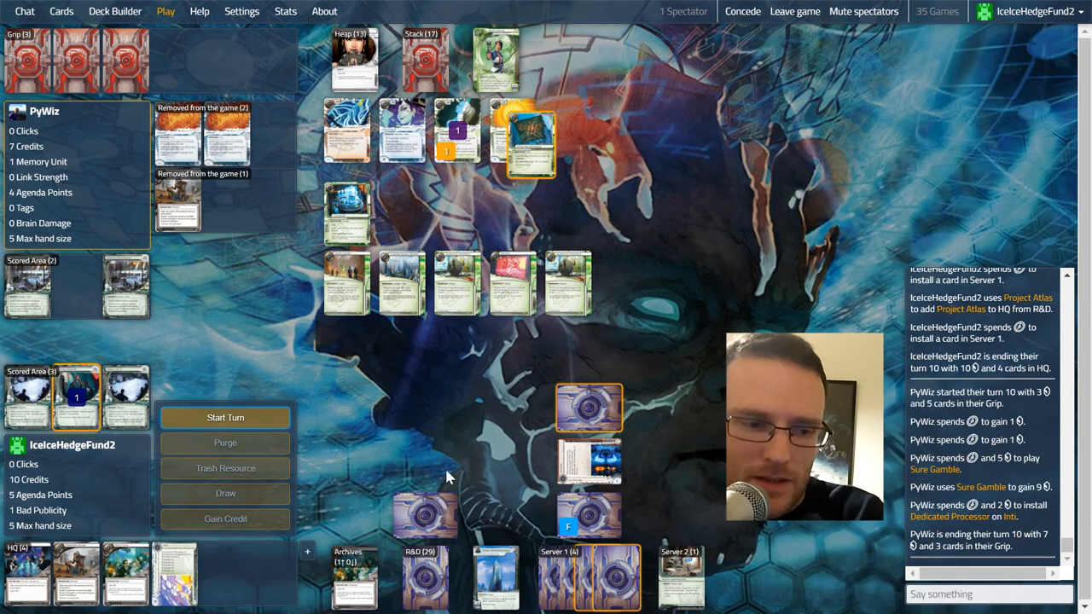
Start the eleventh turn and score Project Atlas from Server 1 for the win at 7 points.
left_click(225, 416)
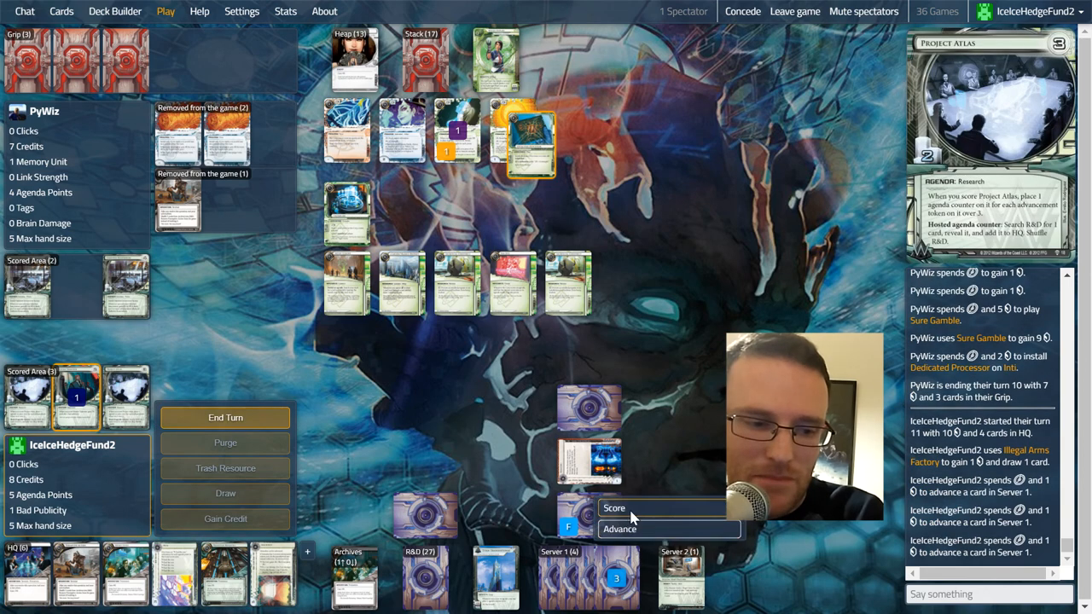
left_click(614, 509)
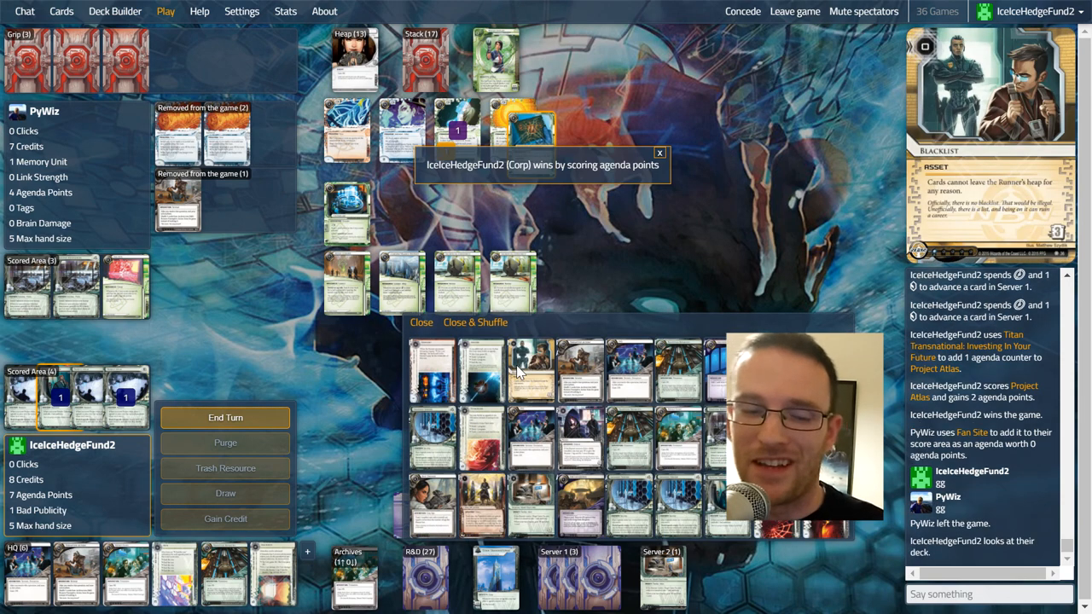
mouse_move(529, 375)
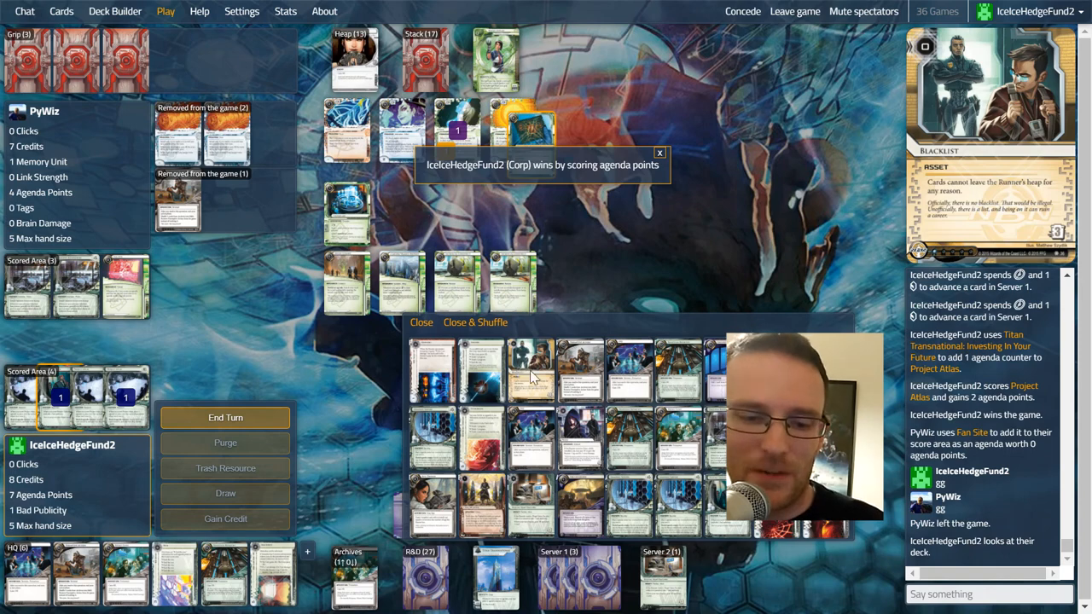